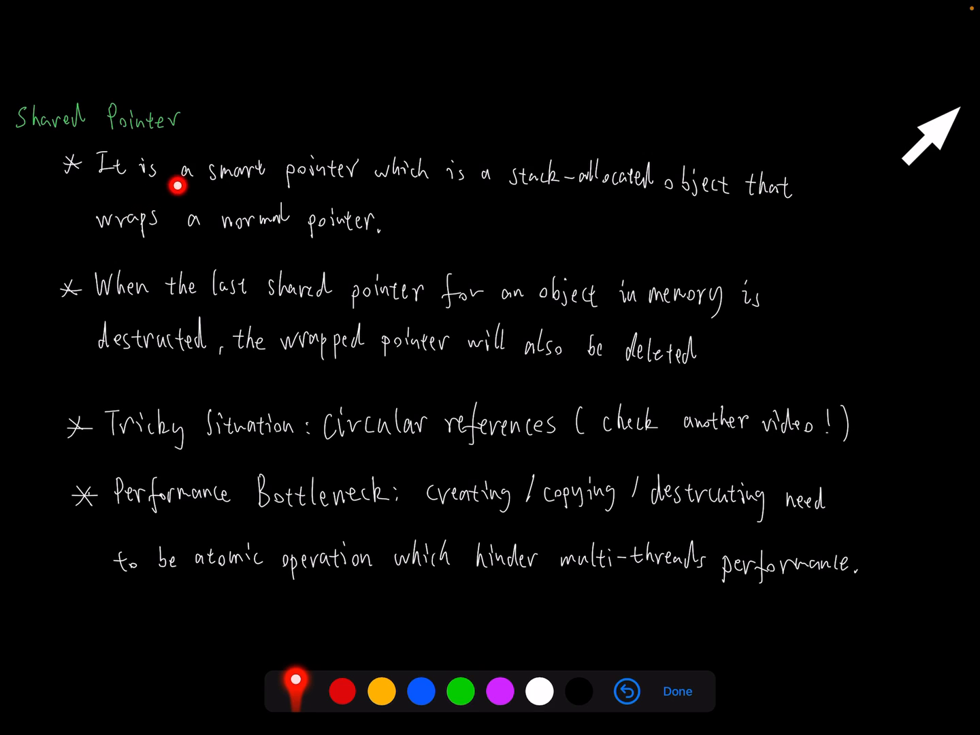
mouse_move(549, 219)
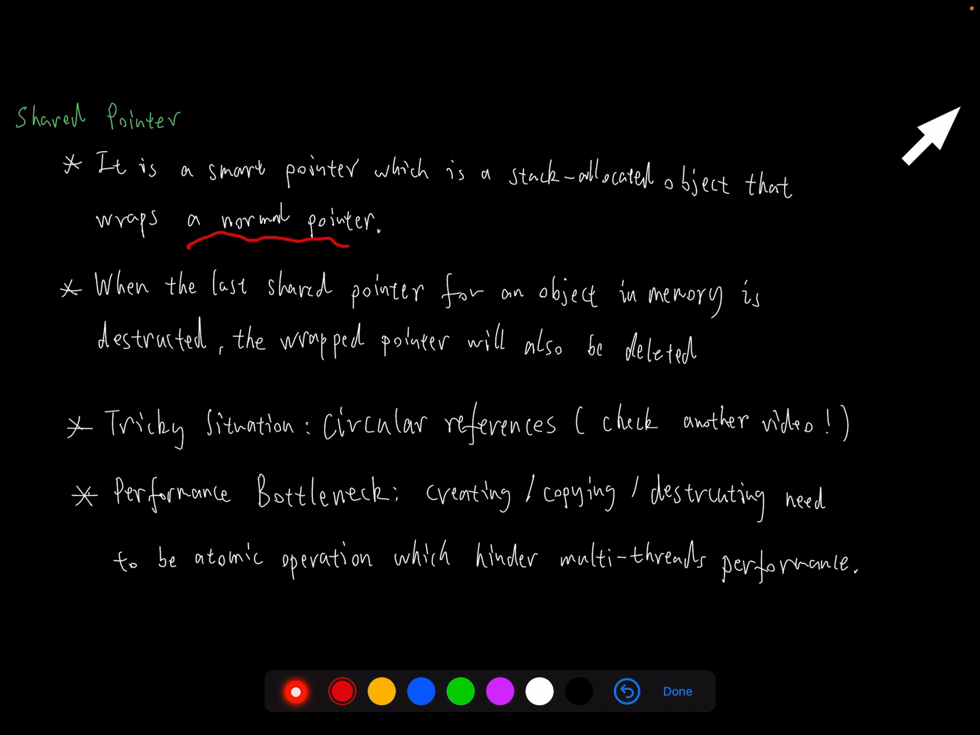
Step: Switch from the red pen back to the laser pointer after the wavy underline
click(295, 691)
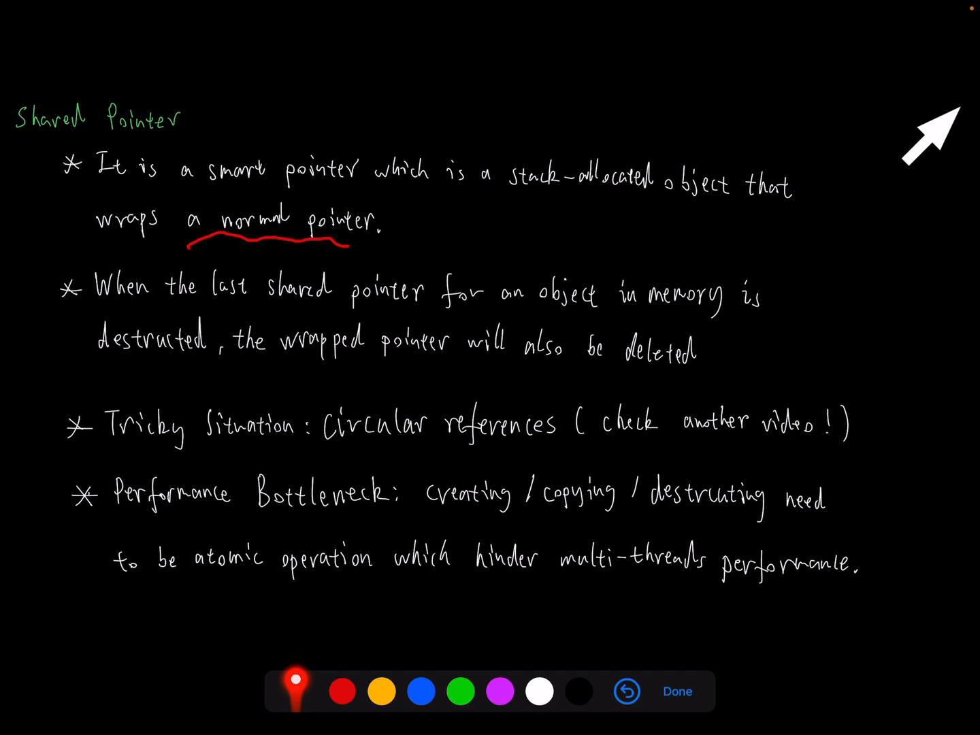
mouse_move(580, 378)
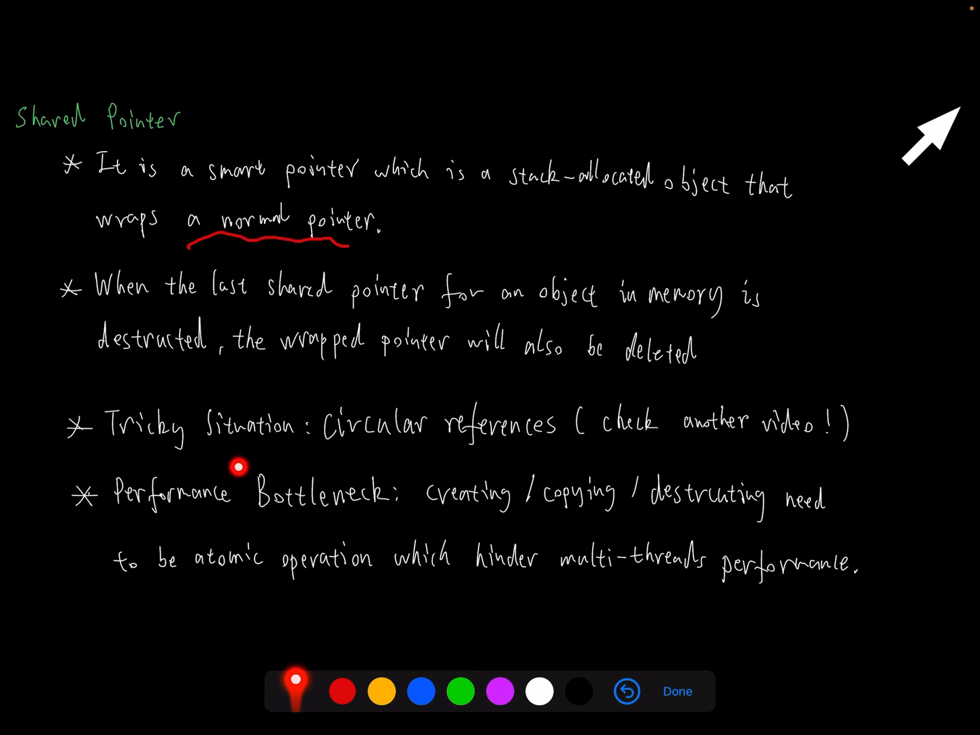
mouse_move(433, 460)
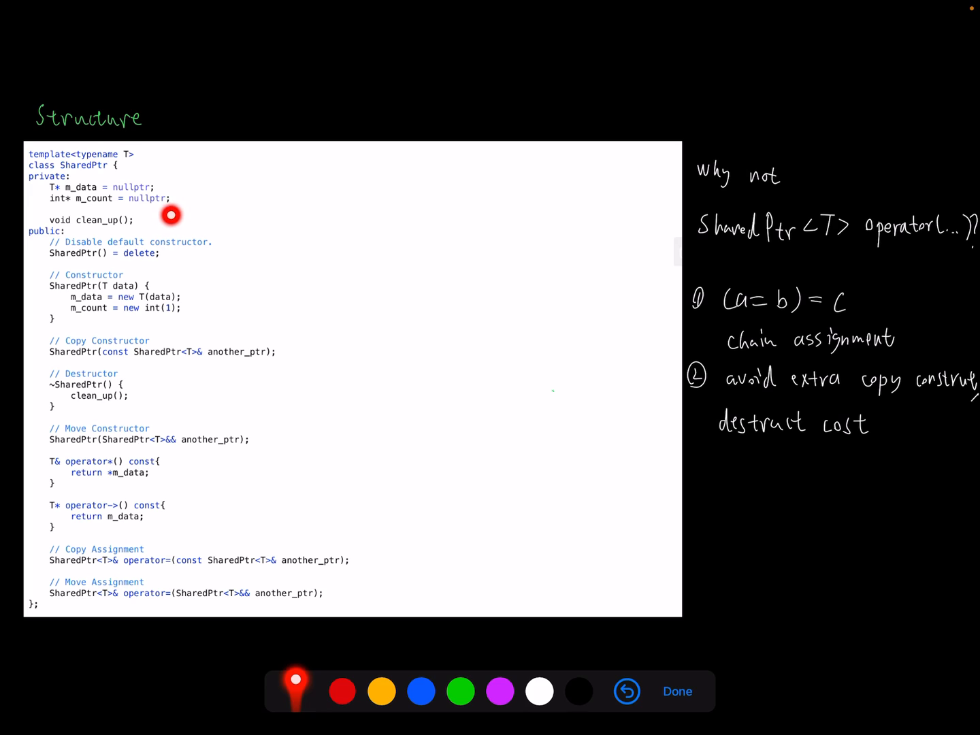
mouse_move(68, 240)
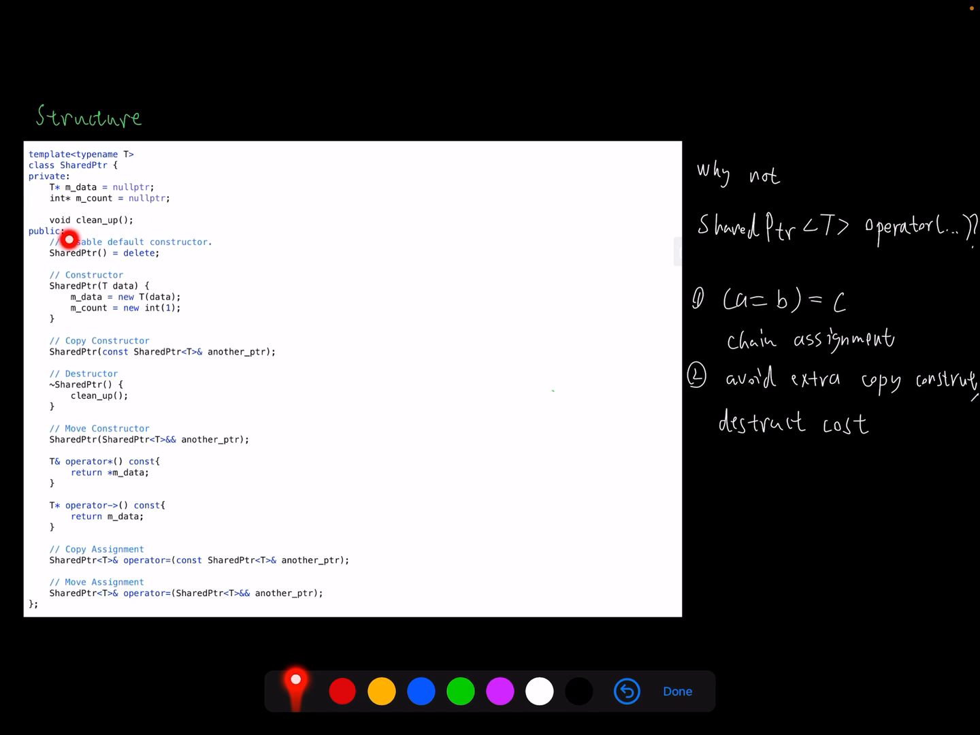
mouse_move(121, 234)
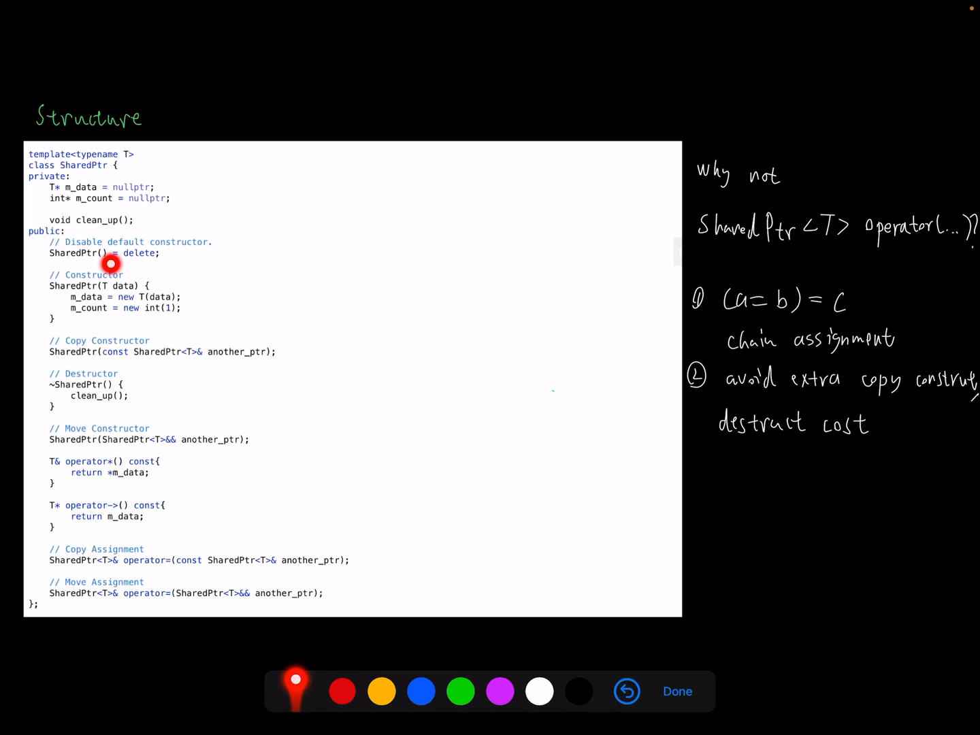
mouse_move(177, 265)
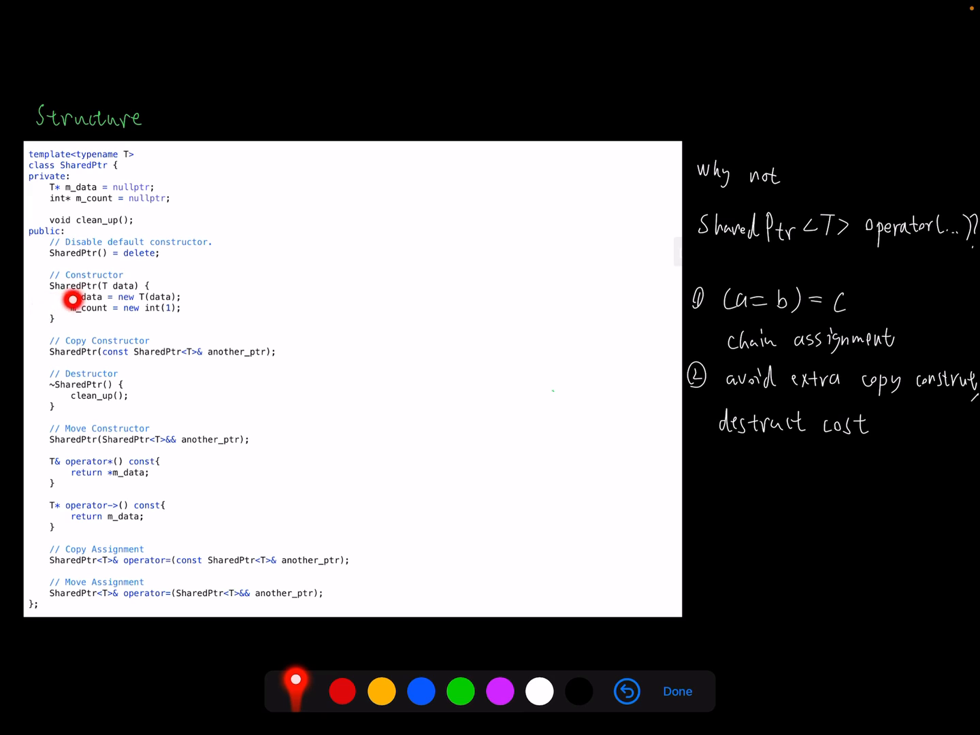
mouse_move(128, 298)
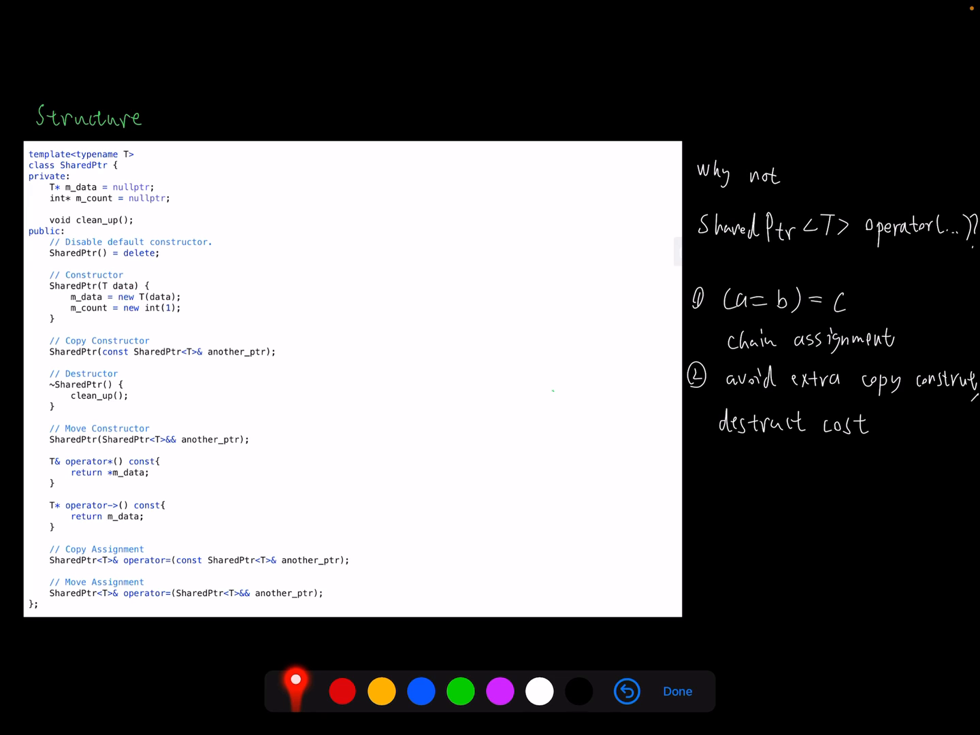
click(114, 307)
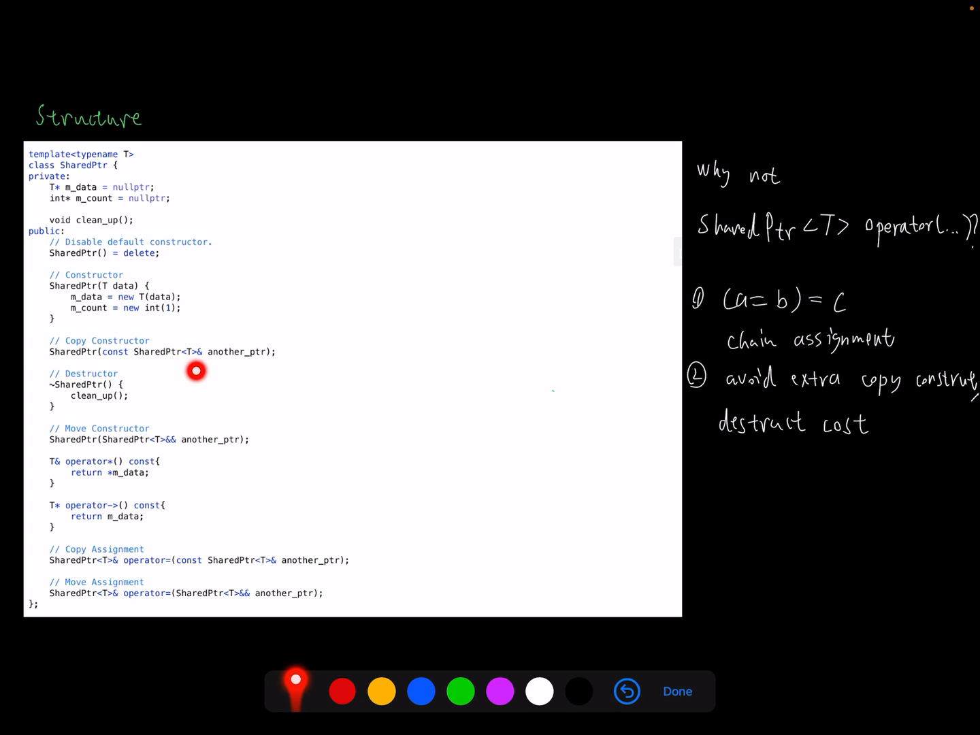
mouse_move(216, 371)
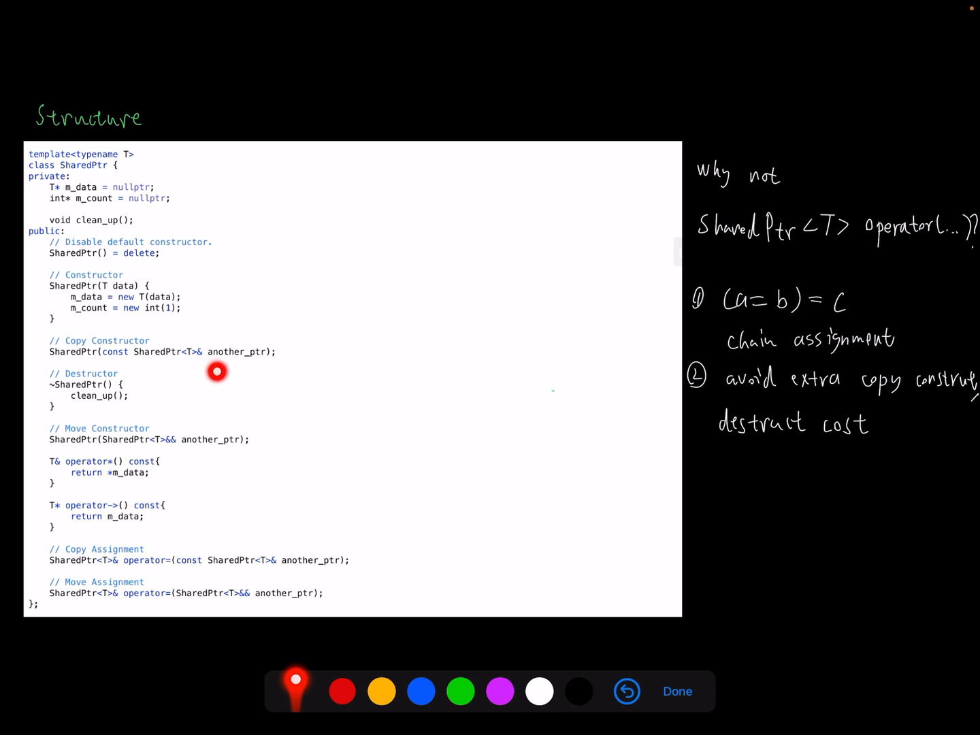
mouse_move(98, 441)
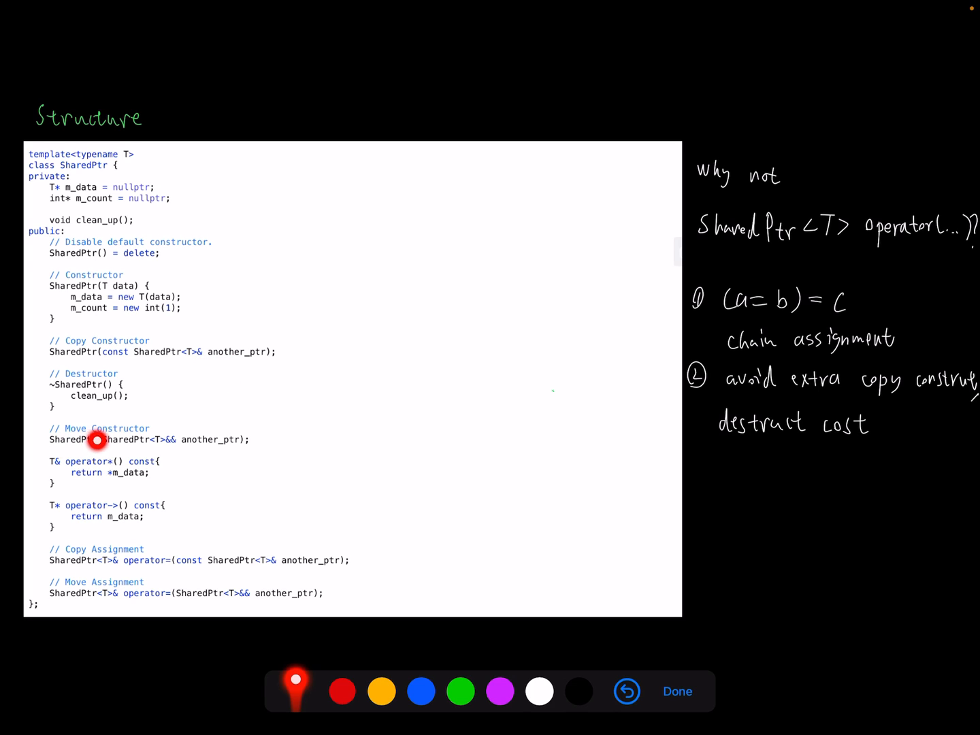
click(95, 441)
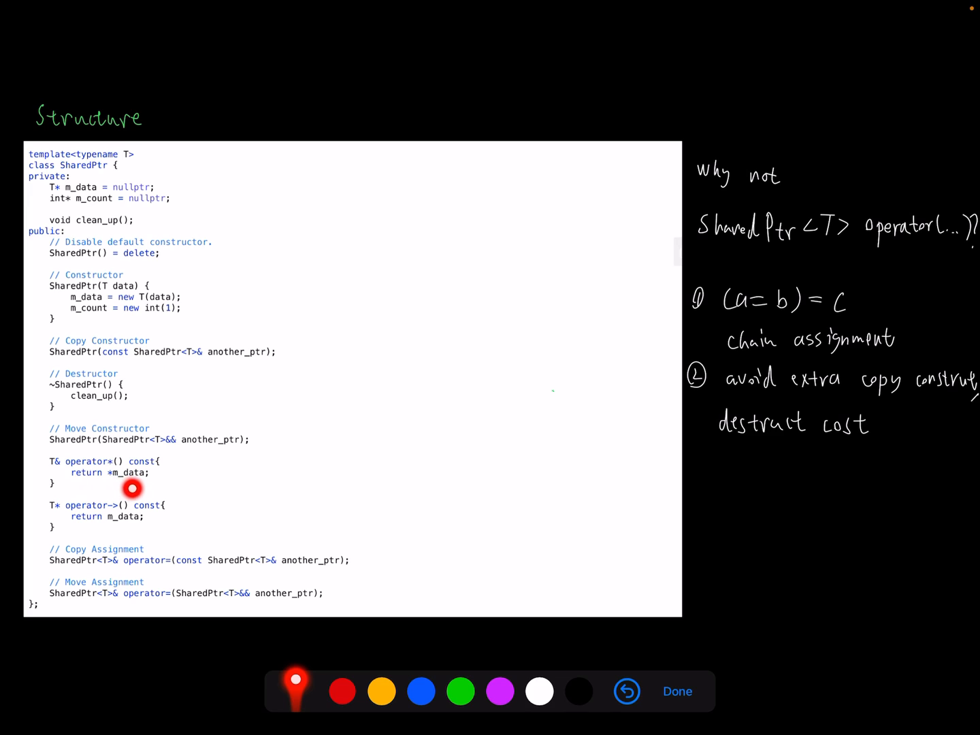
mouse_move(152, 489)
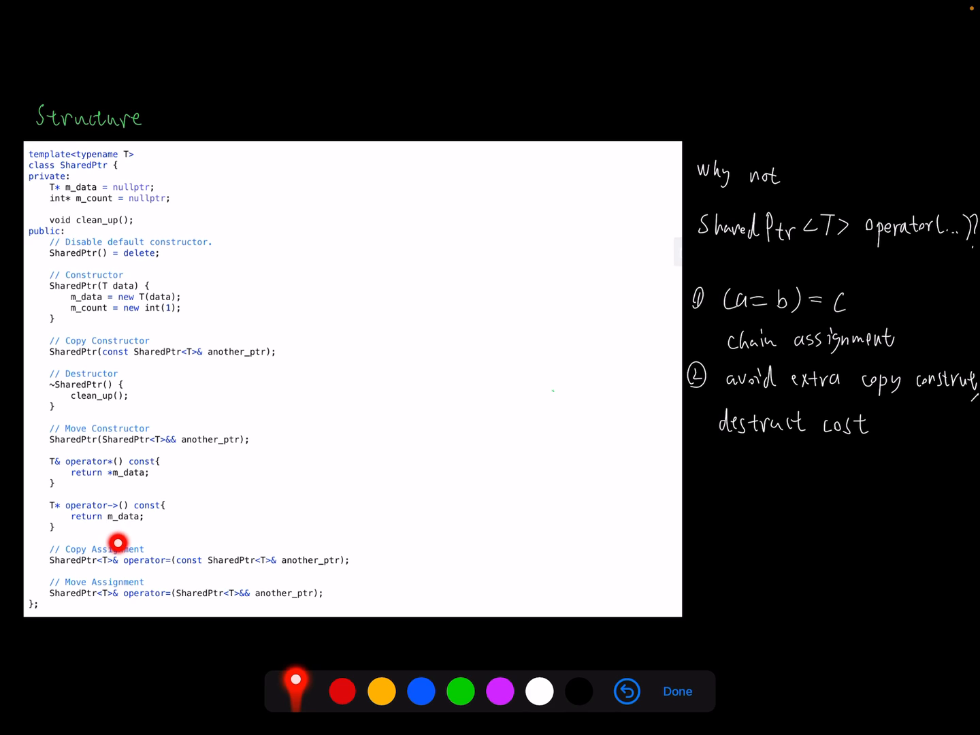
mouse_move(128, 538)
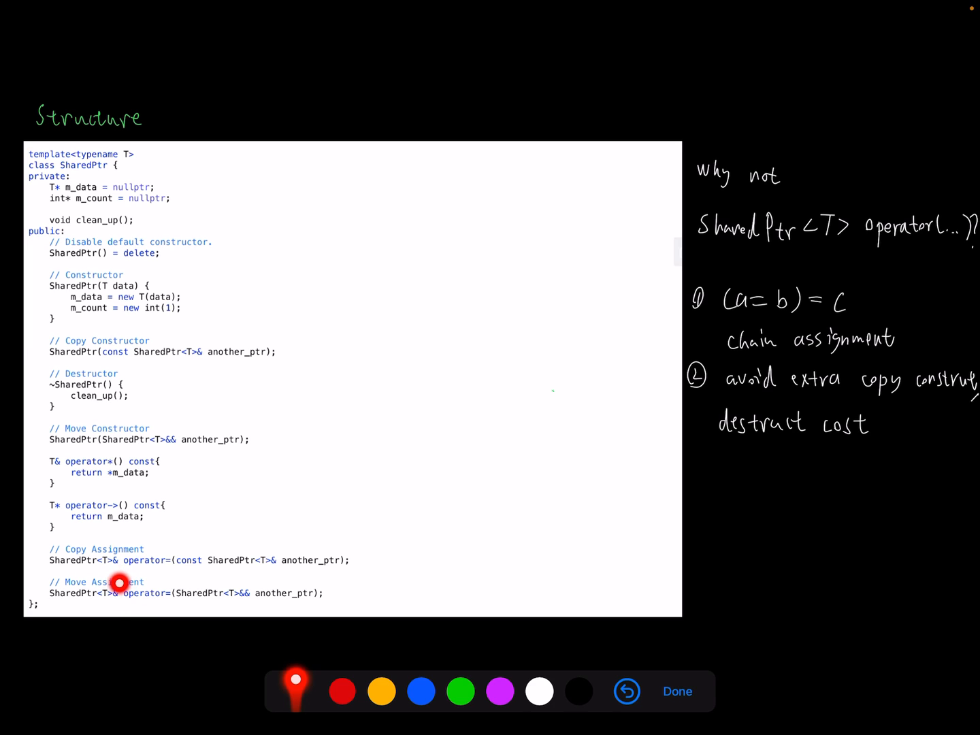
mouse_move(123, 582)
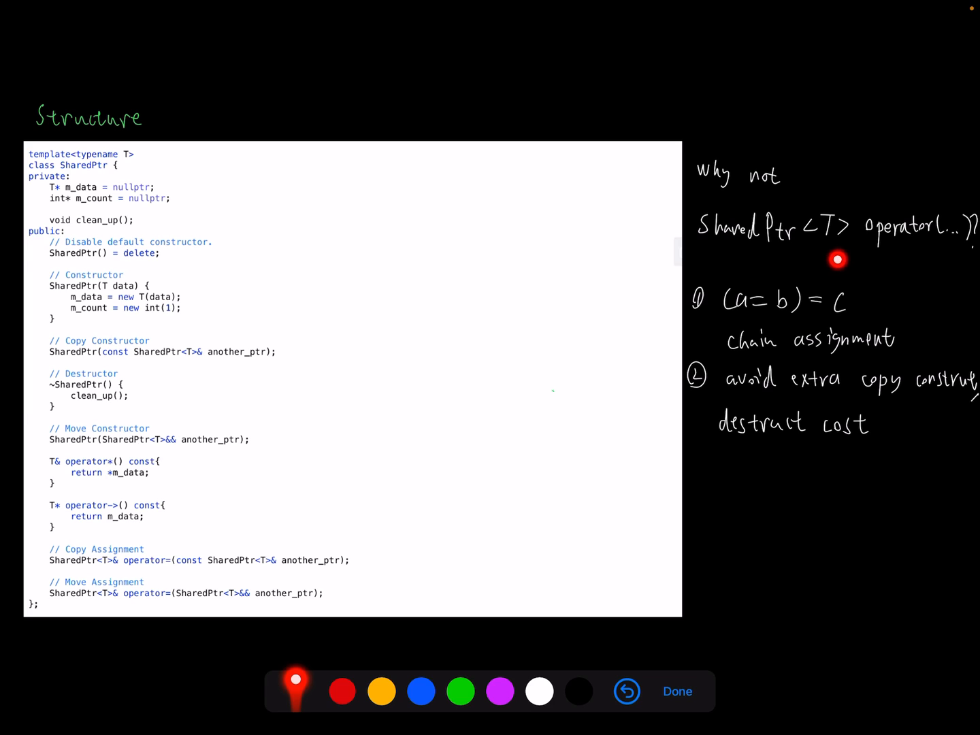
mouse_move(116, 575)
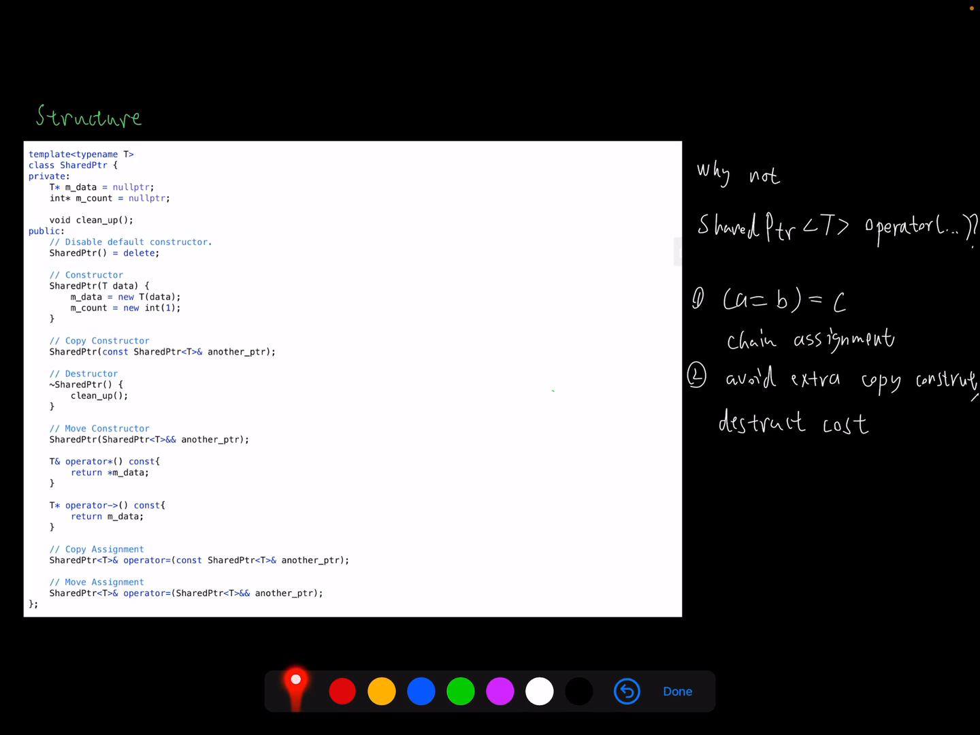
mouse_move(751, 323)
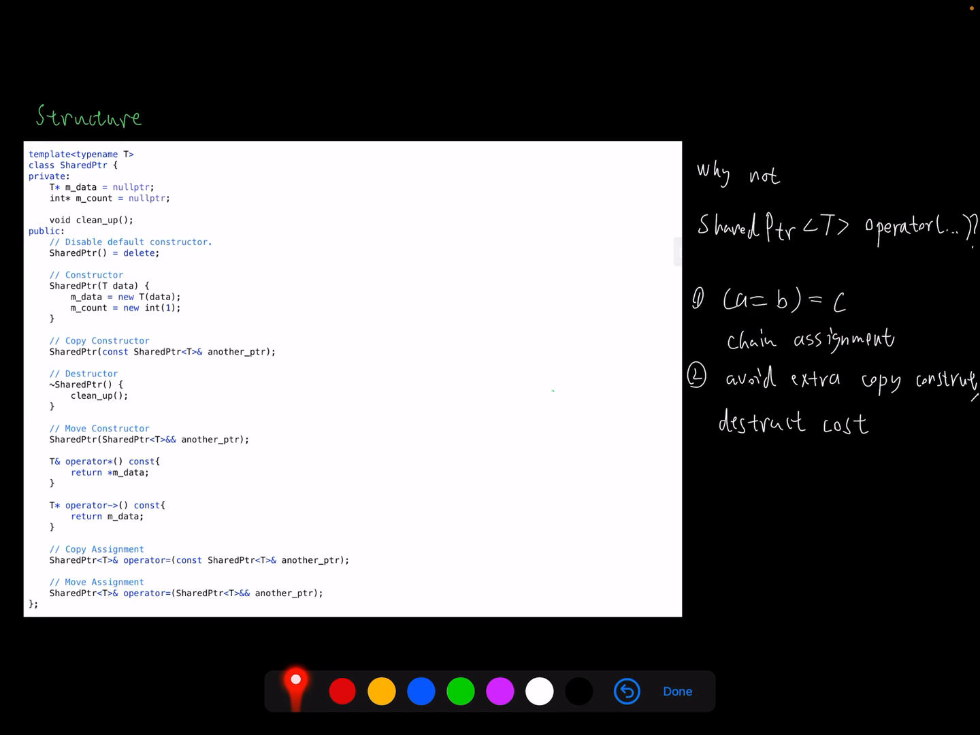
mouse_move(781, 318)
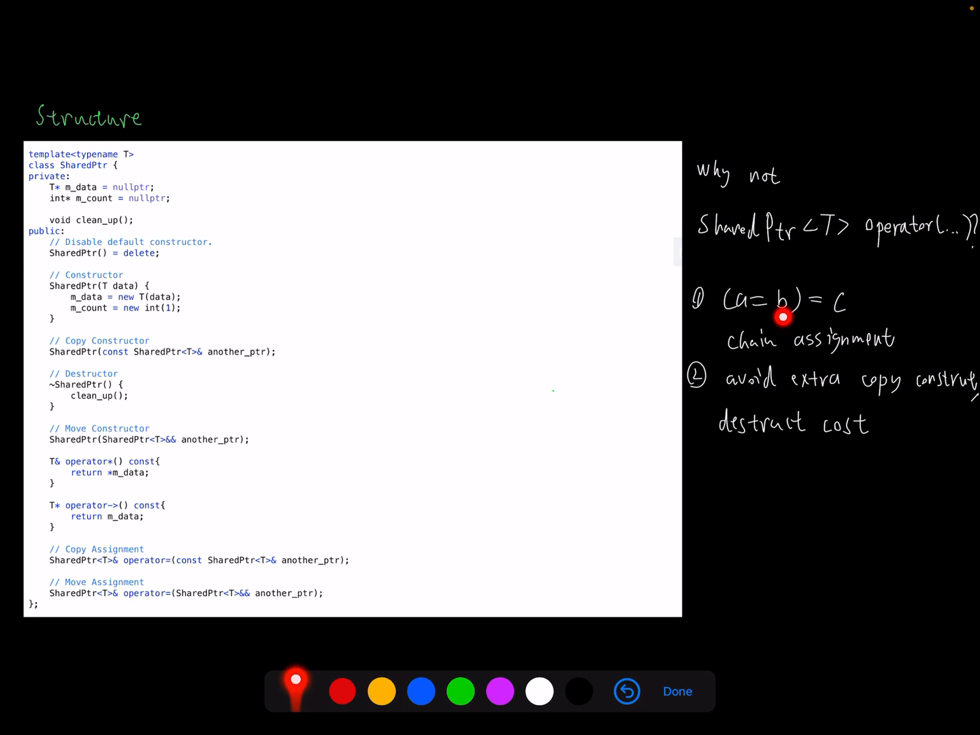
mouse_move(748, 319)
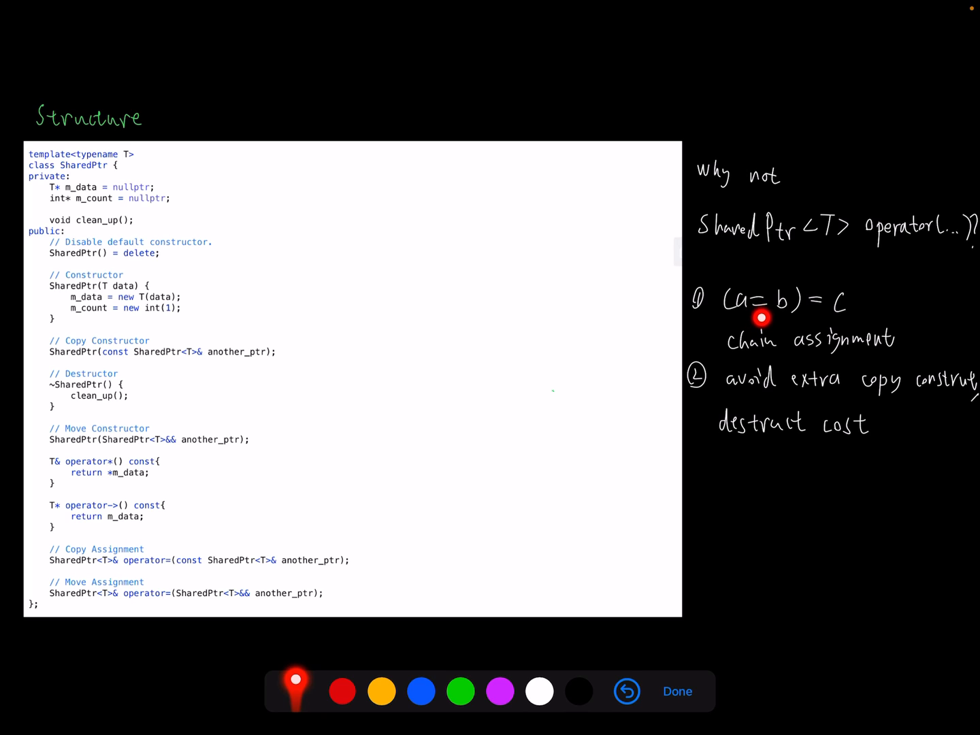
mouse_move(737, 323)
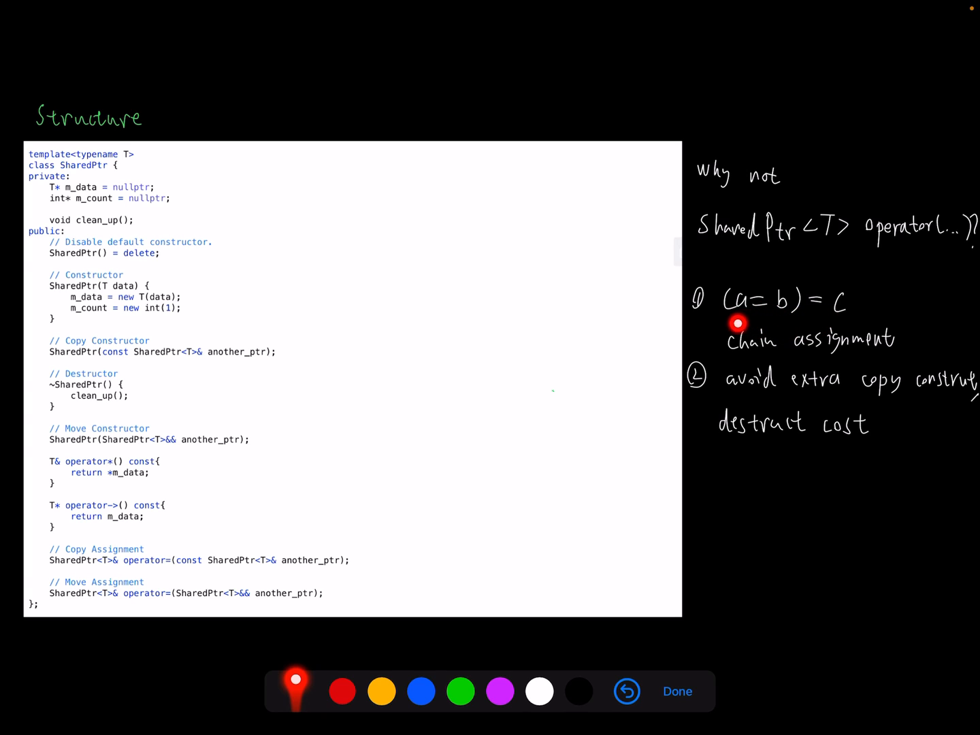
mouse_move(744, 316)
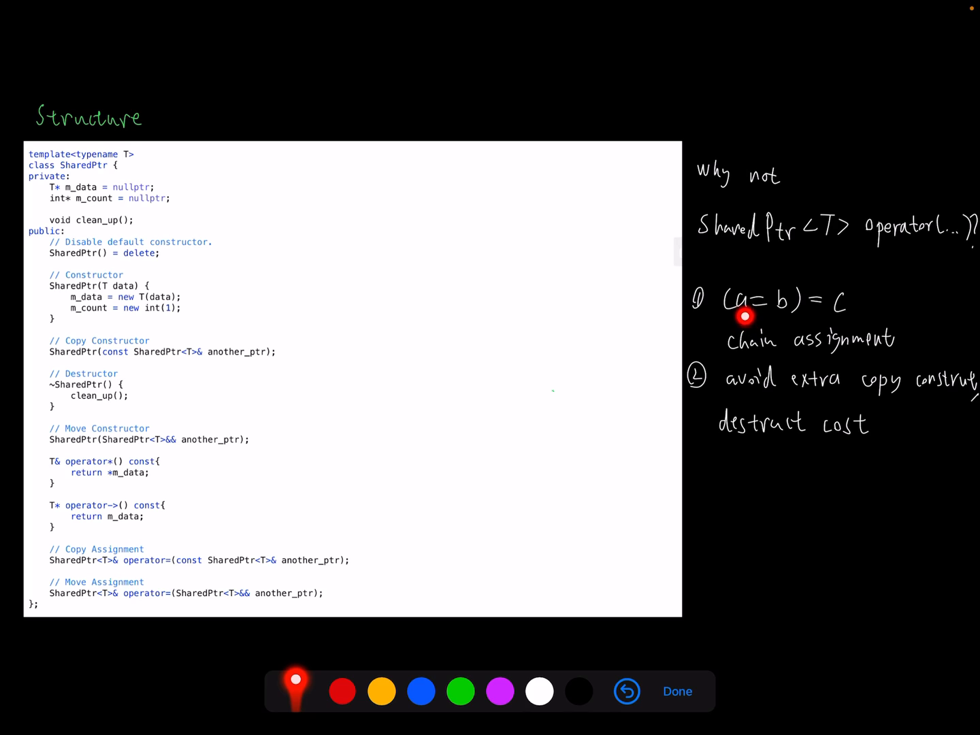
mouse_move(762, 321)
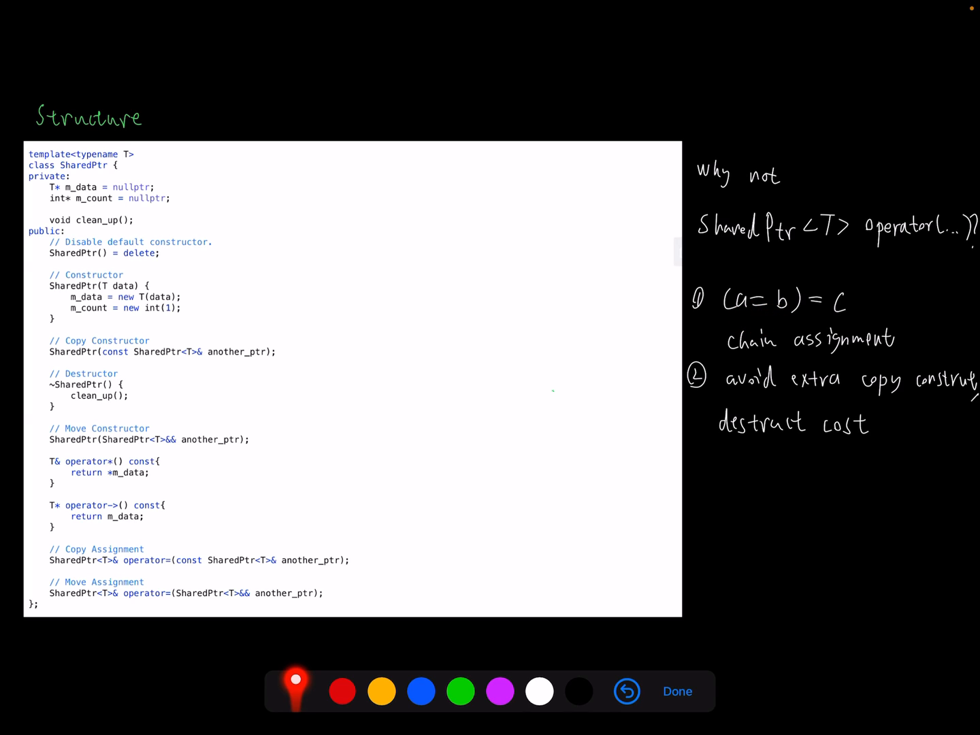
mouse_move(783, 324)
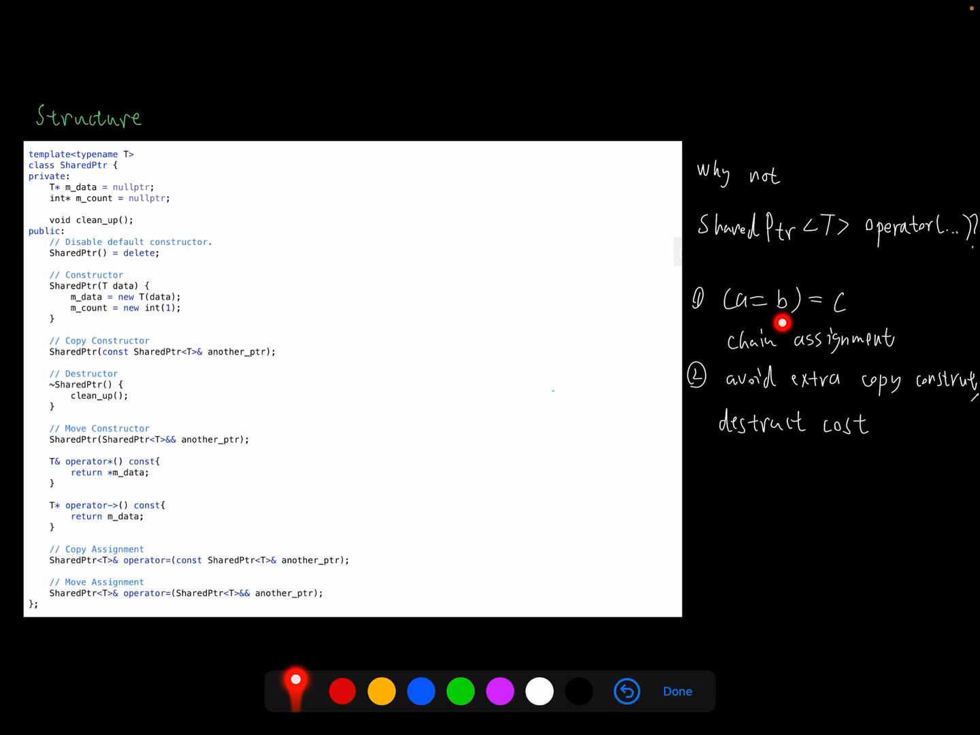
mouse_move(751, 321)
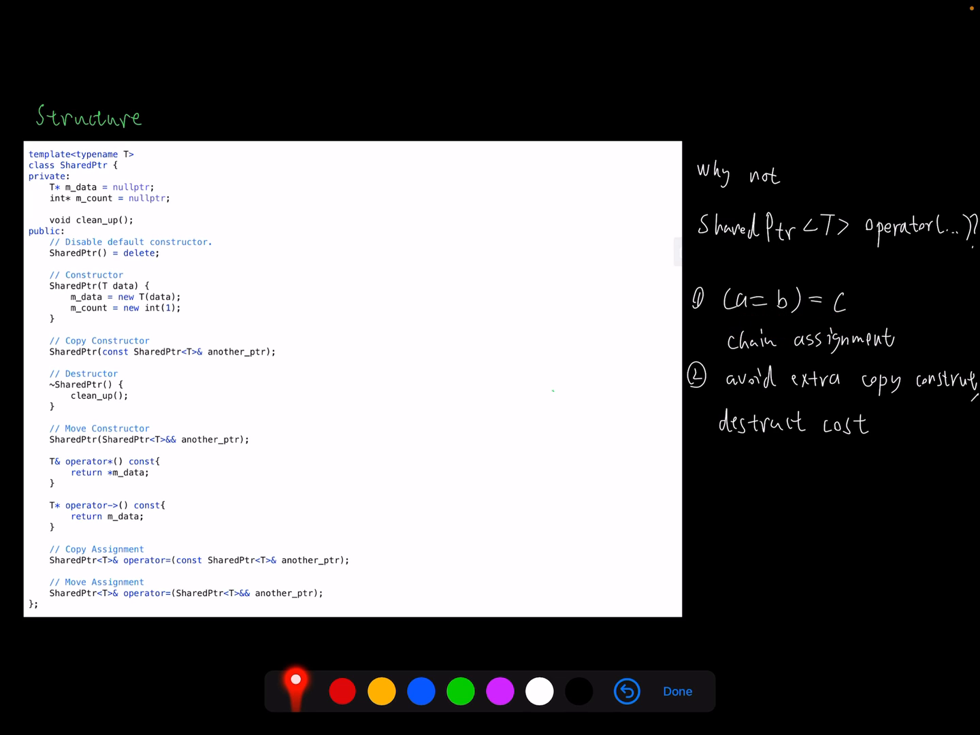
mouse_move(781, 322)
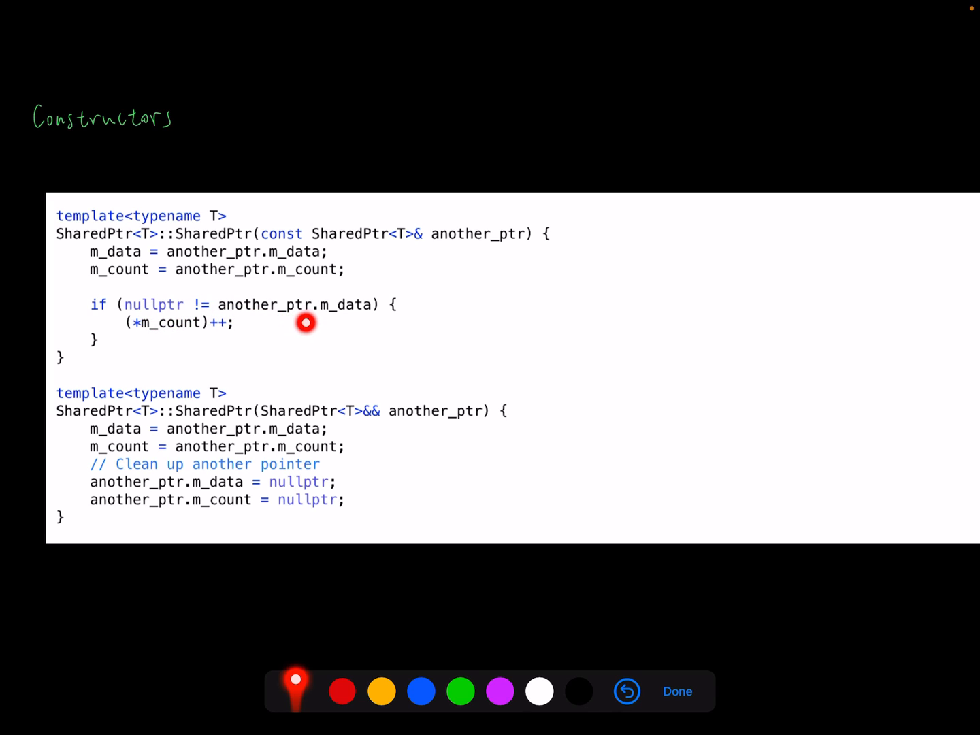
mouse_move(294, 324)
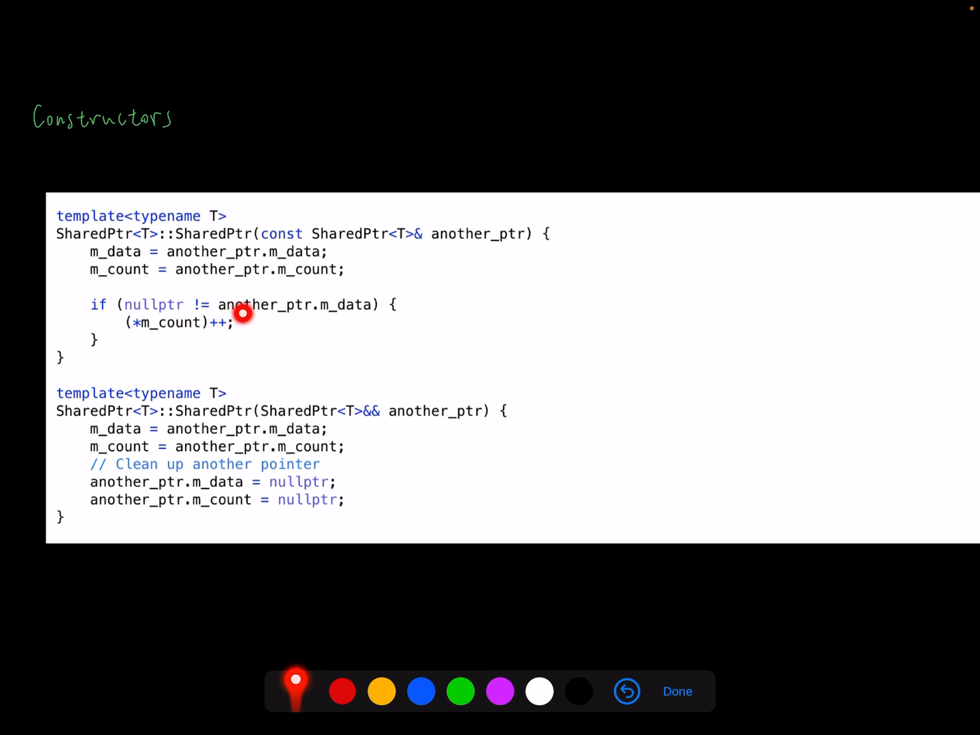
mouse_move(302, 316)
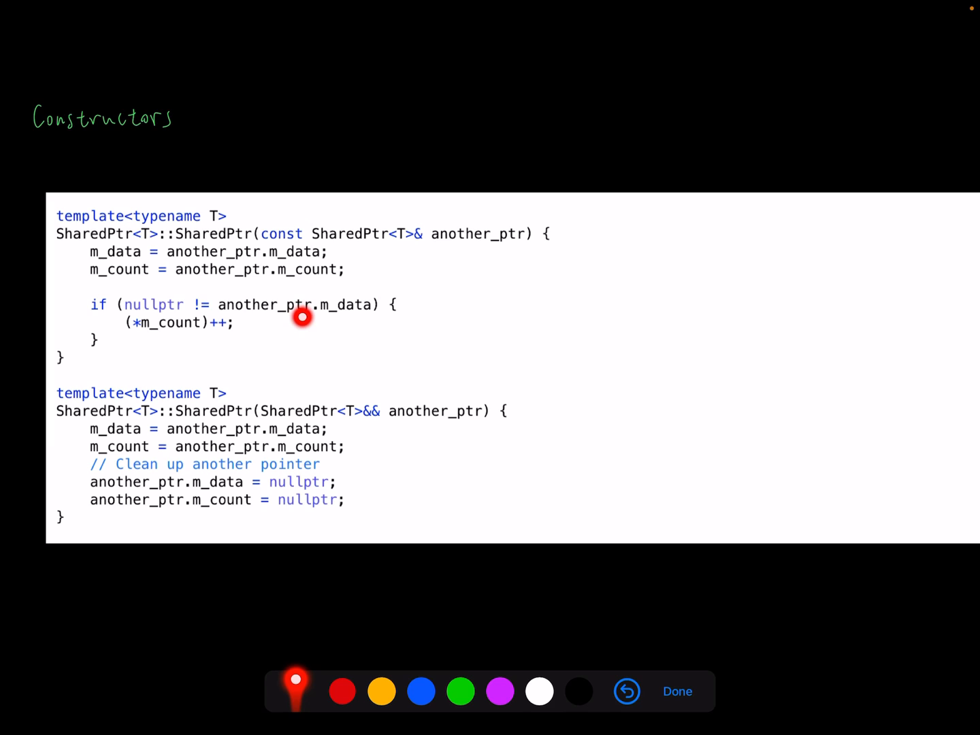
mouse_move(340, 318)
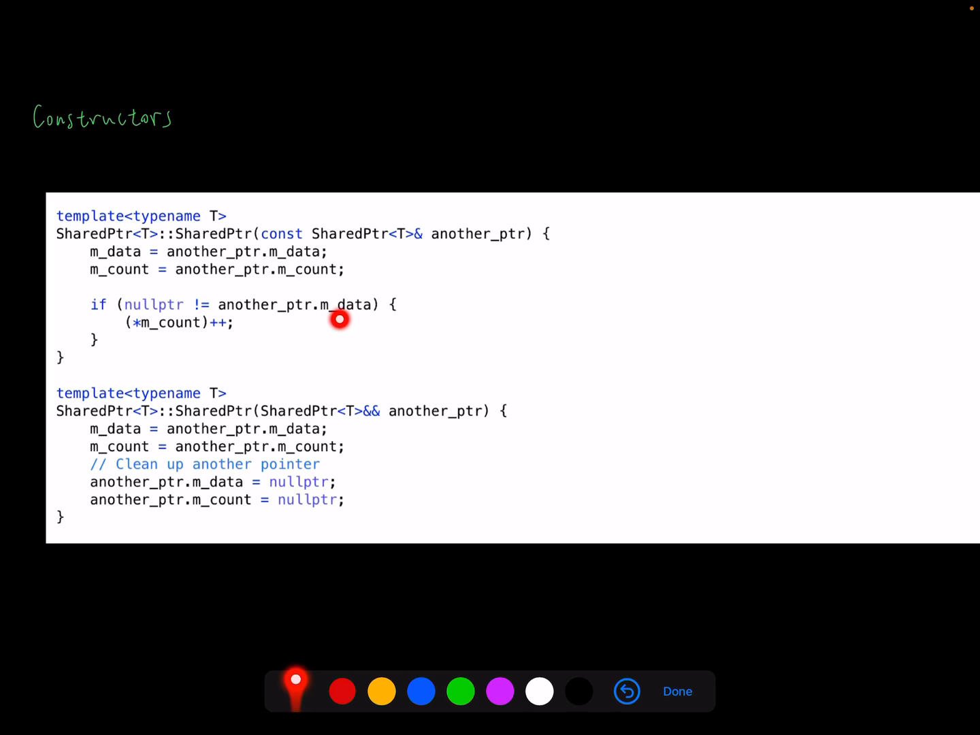
mouse_move(143, 348)
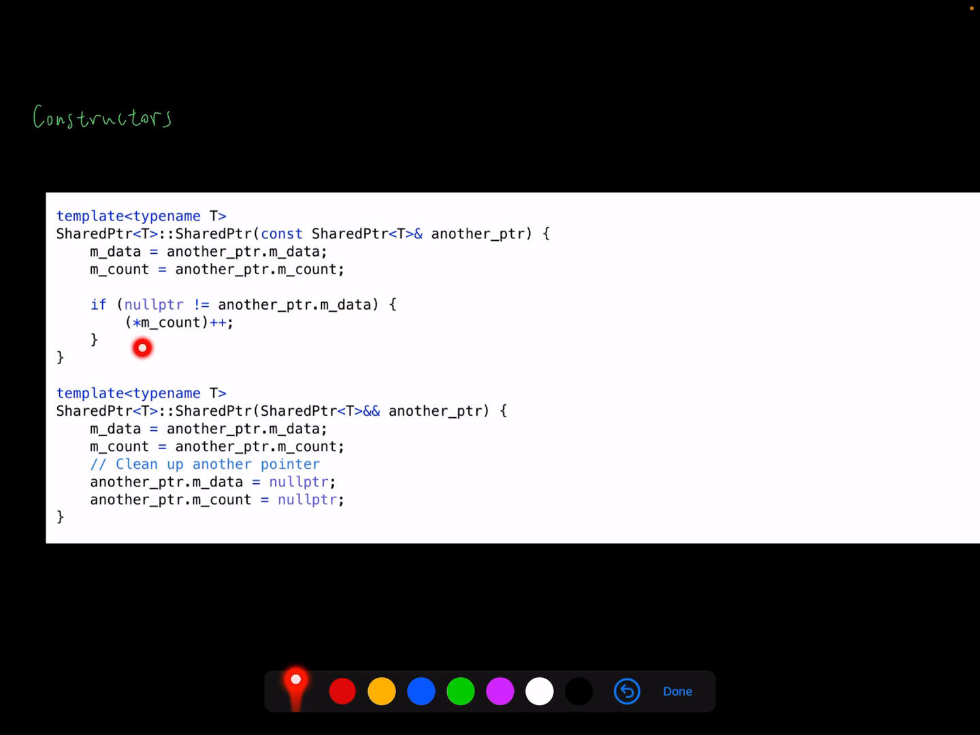
mouse_move(223, 346)
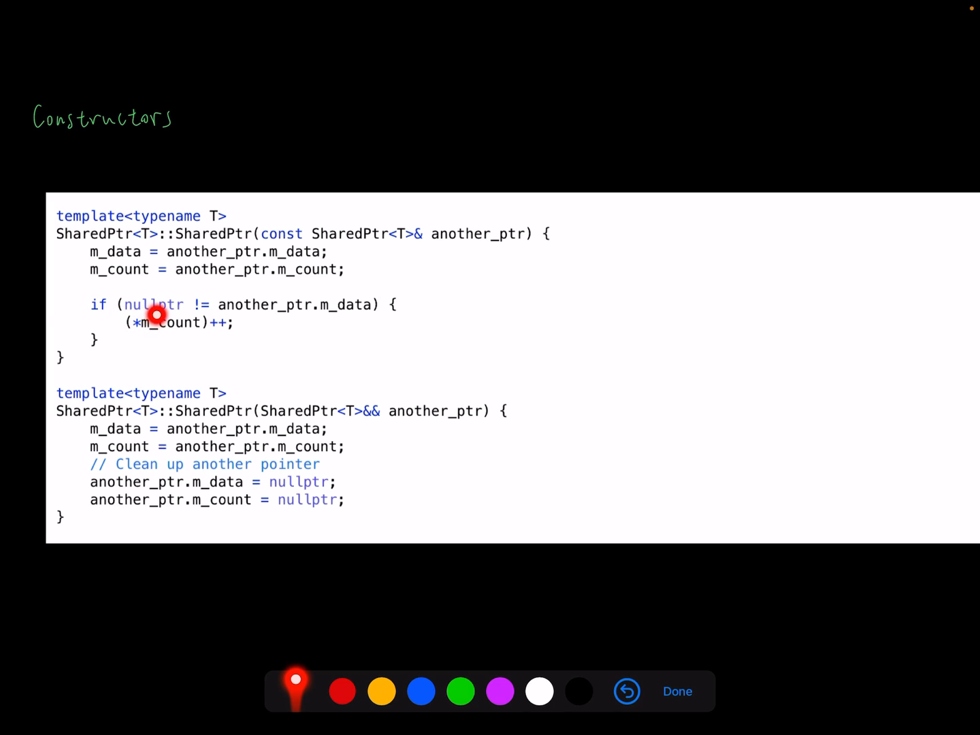
mouse_move(125, 285)
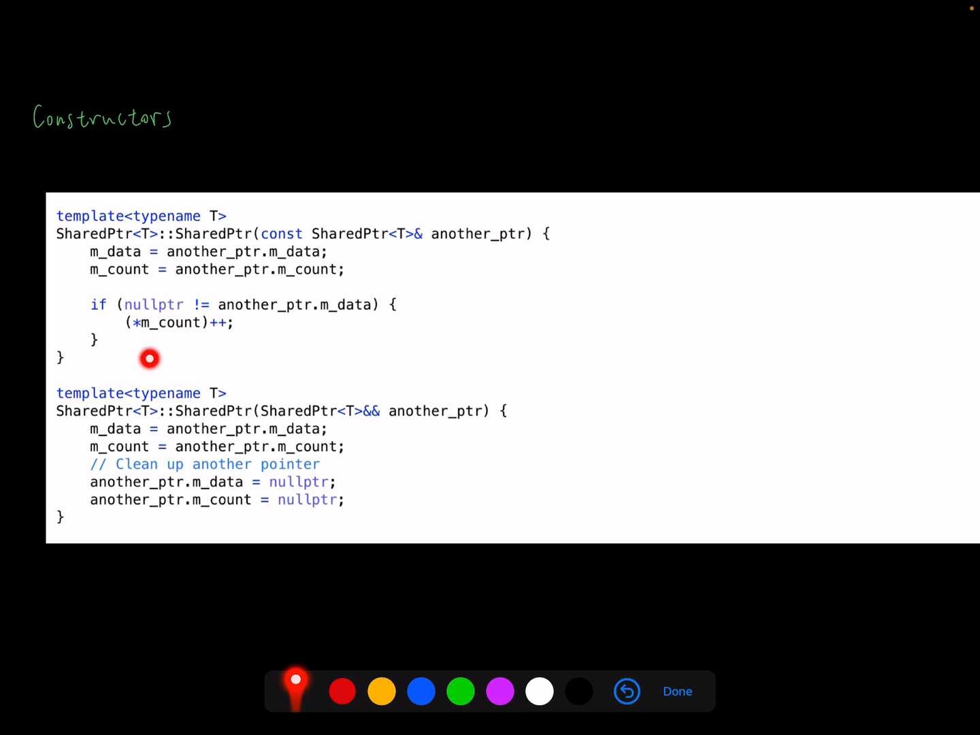
mouse_move(199, 346)
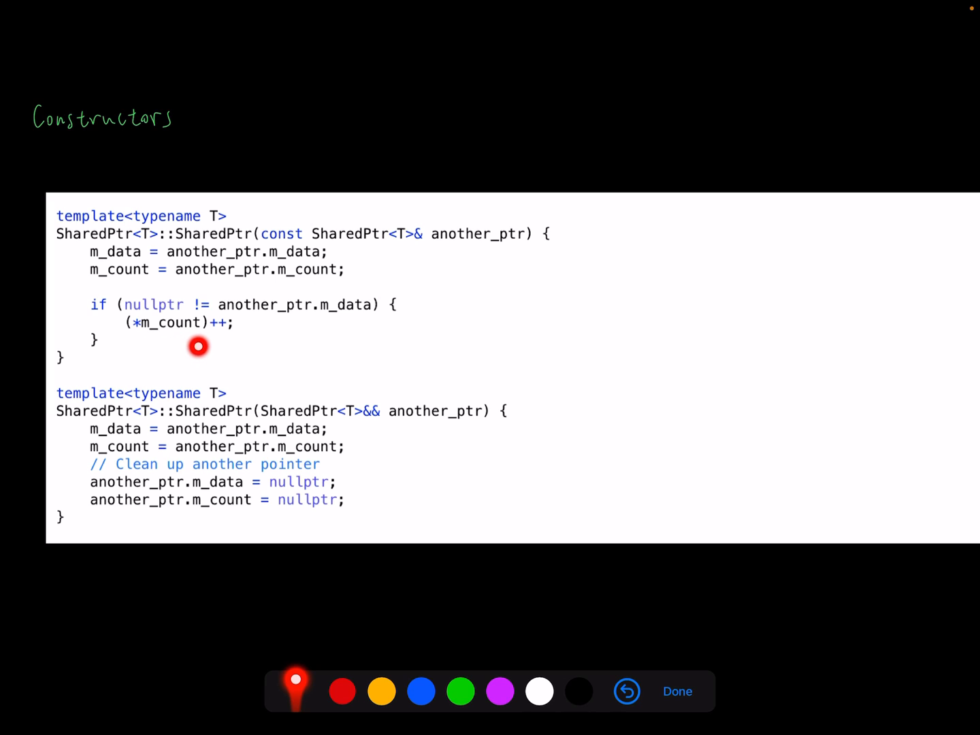
mouse_move(225, 345)
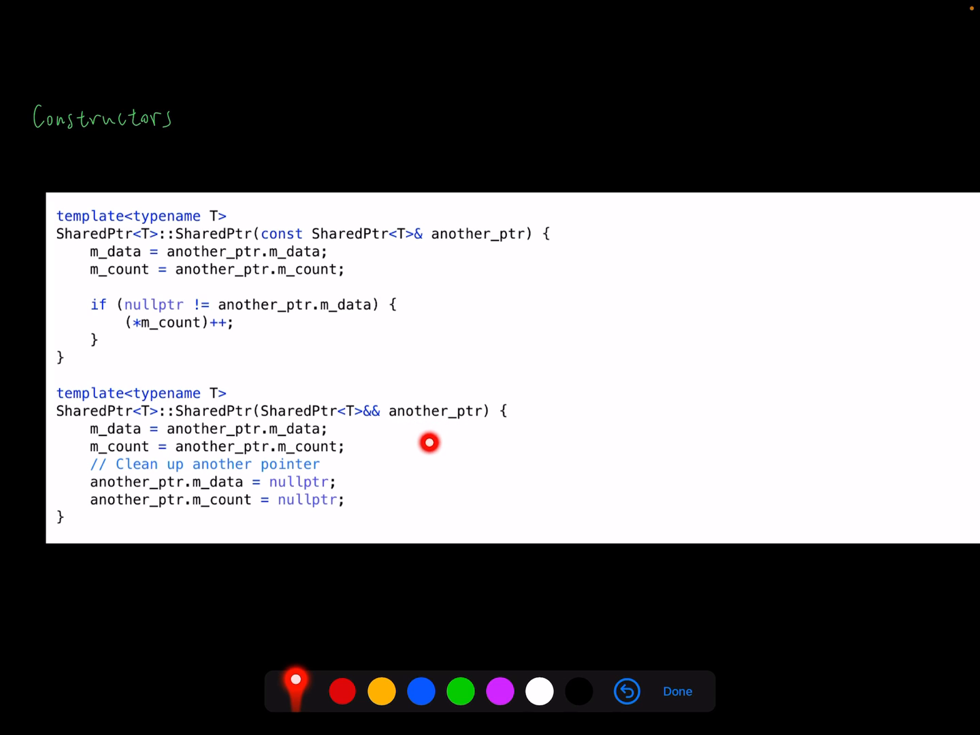
mouse_move(458, 434)
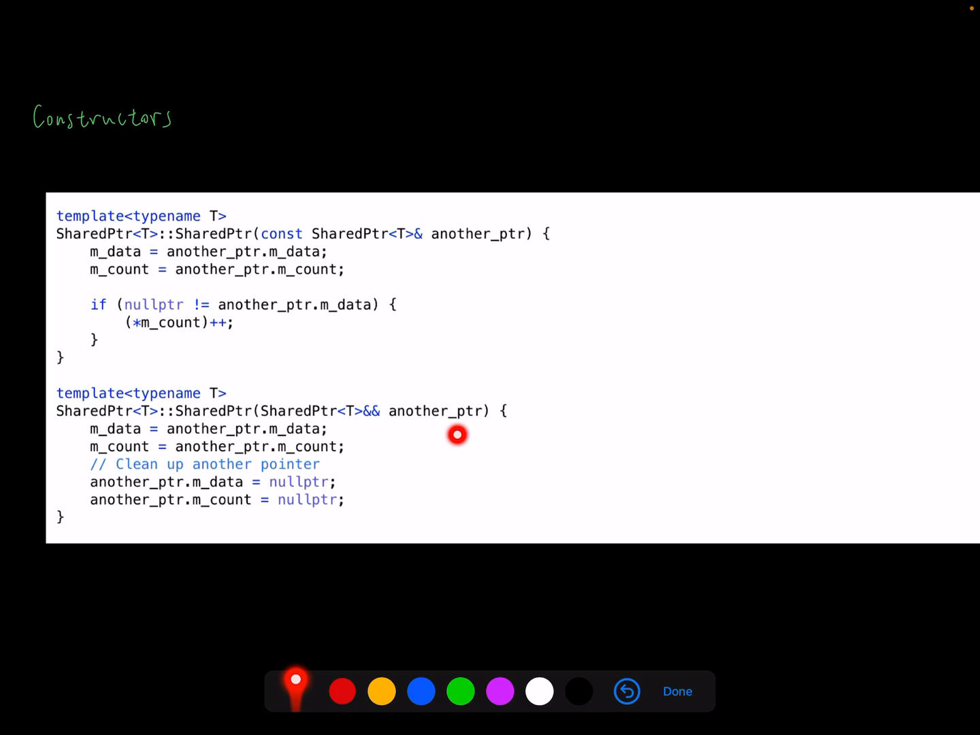
mouse_move(430, 431)
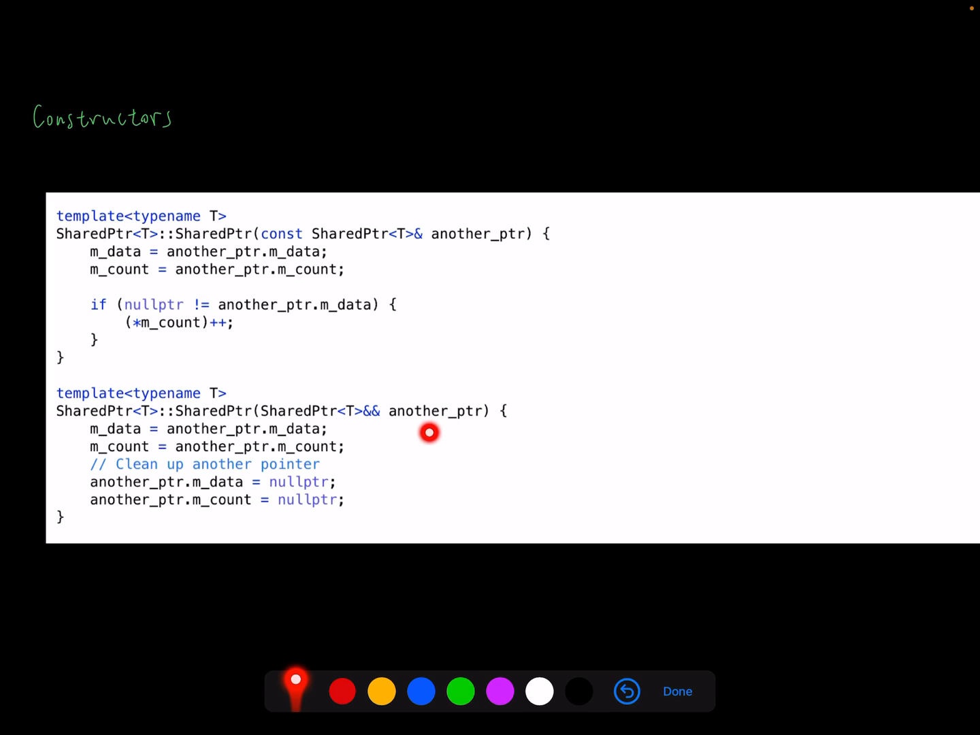
mouse_move(460, 435)
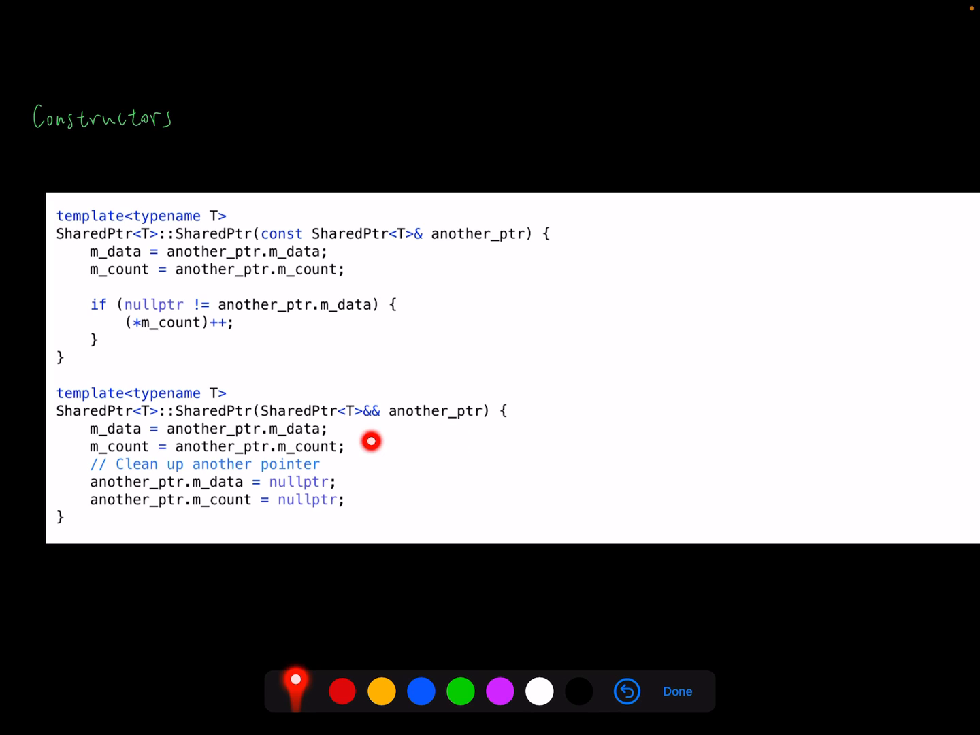
mouse_move(443, 422)
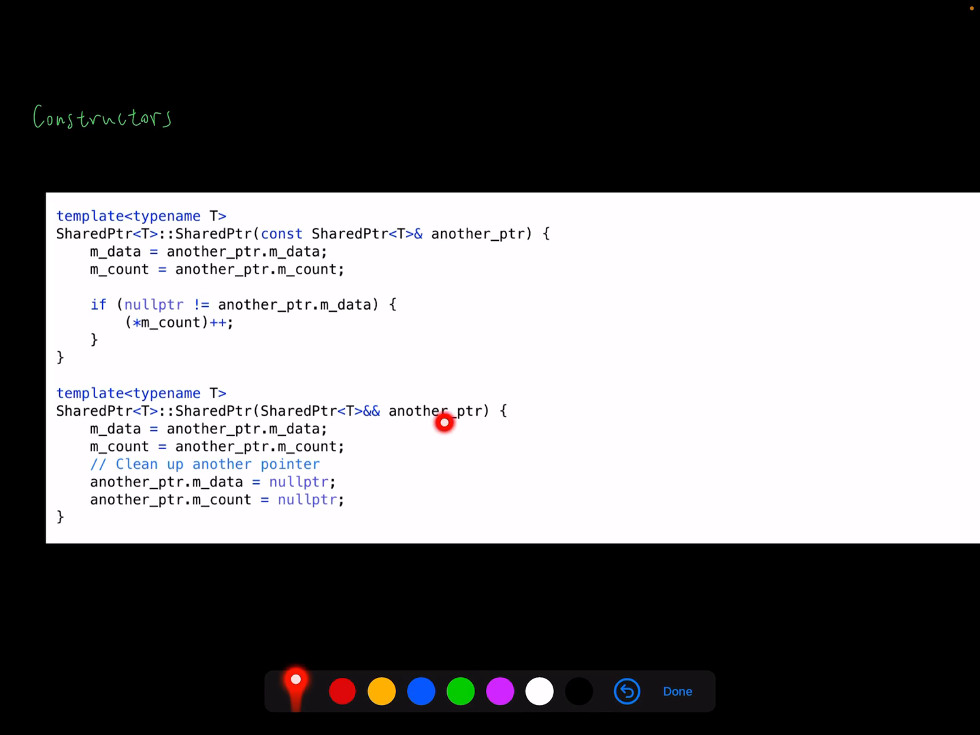
mouse_move(481, 431)
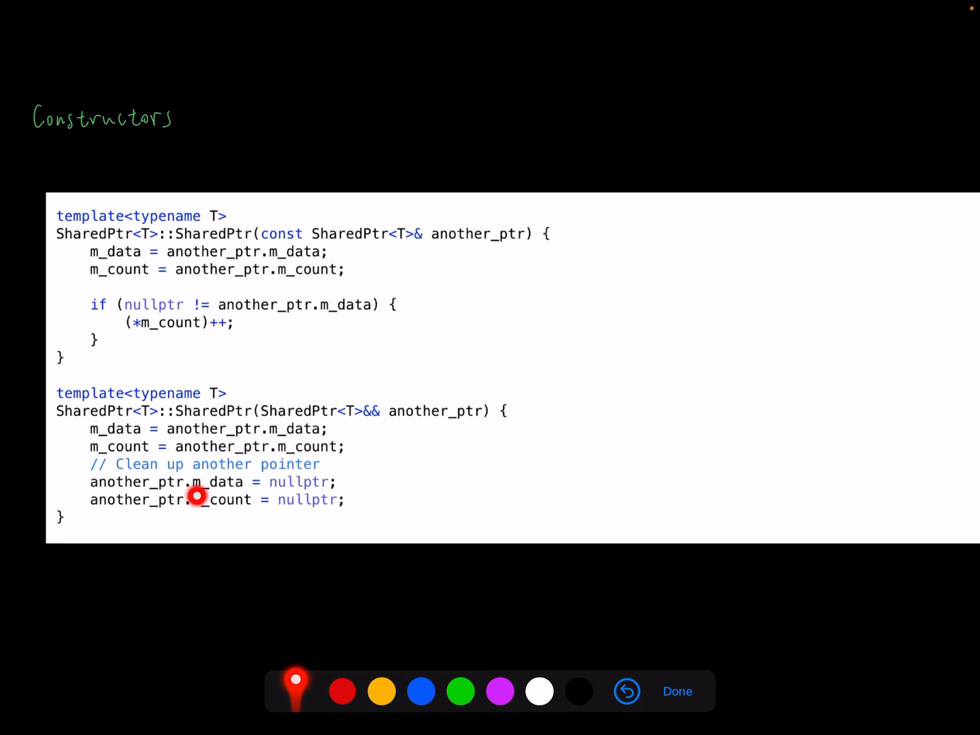
mouse_move(257, 517)
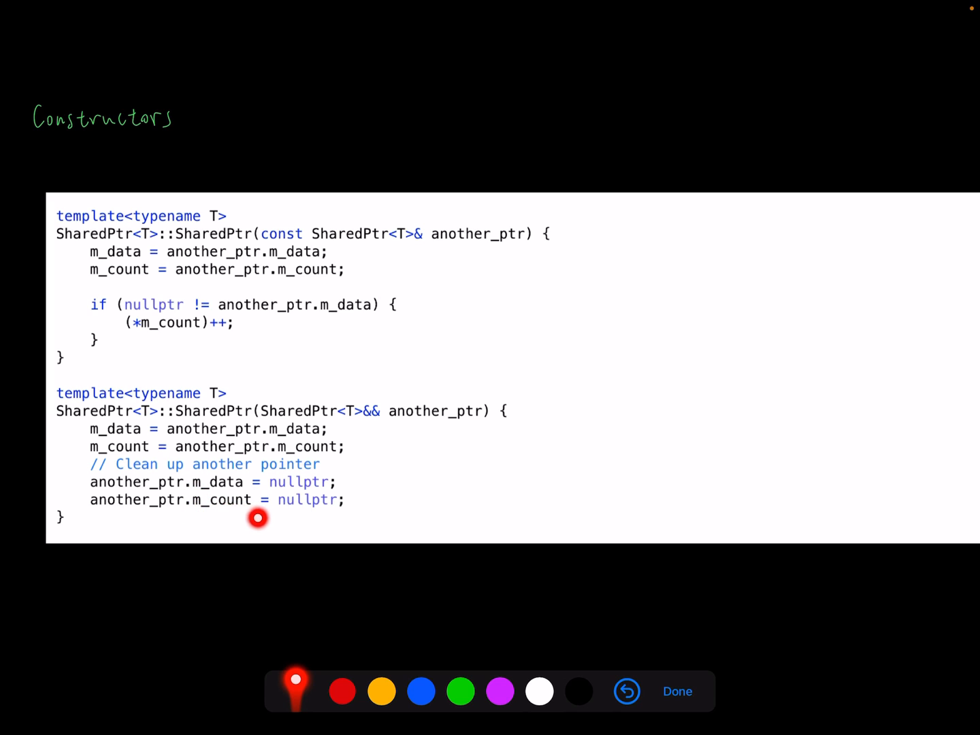
mouse_move(294, 515)
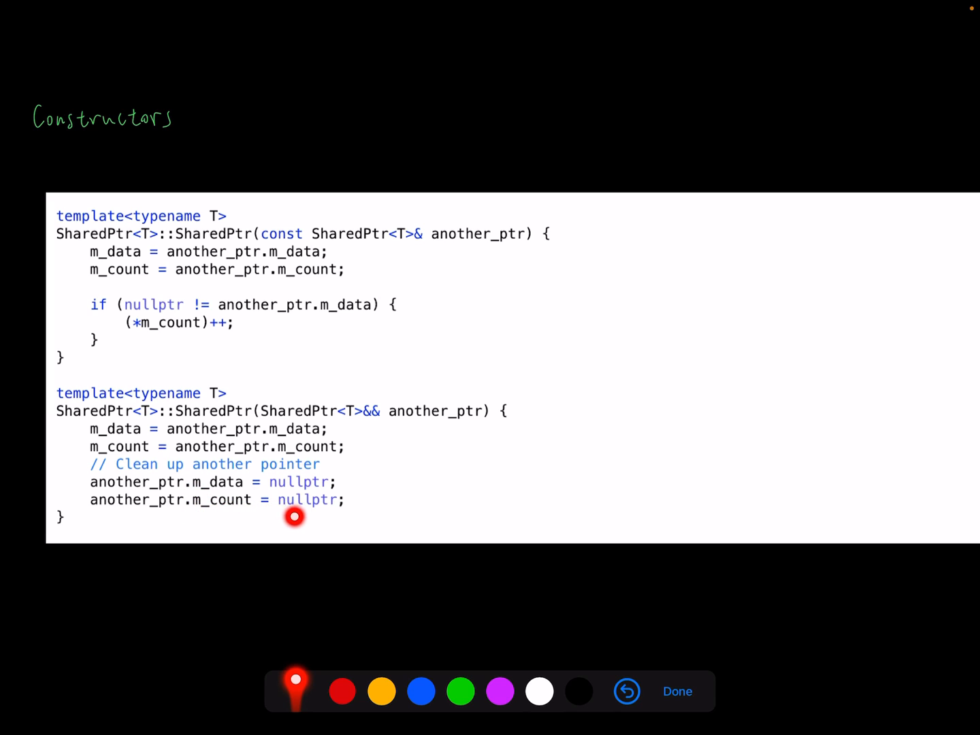
mouse_move(270, 518)
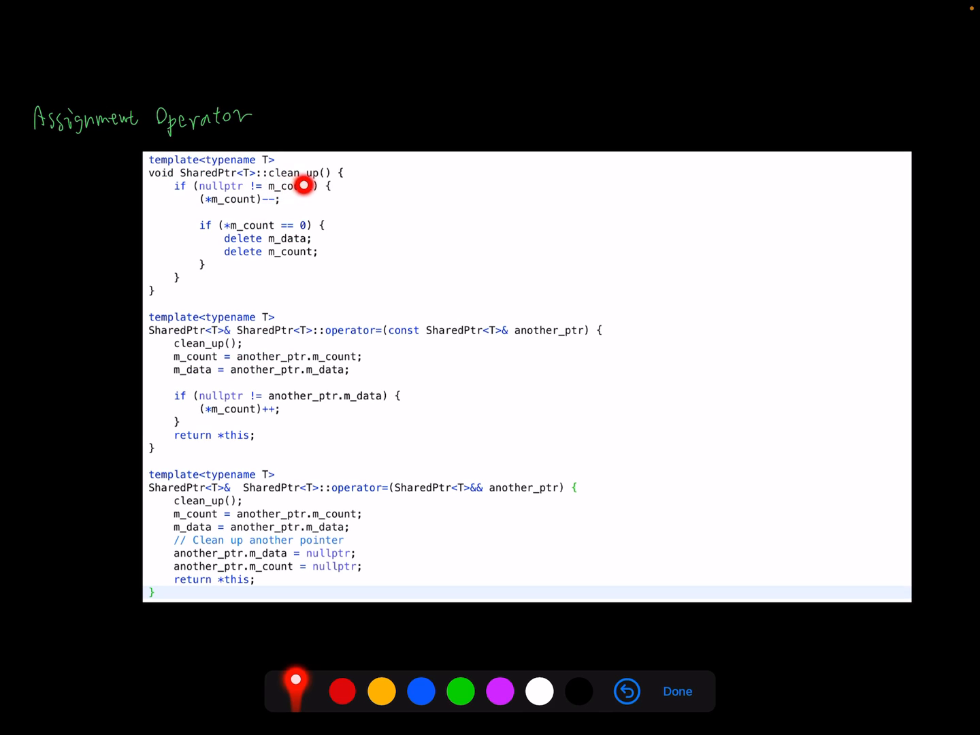
mouse_move(331, 191)
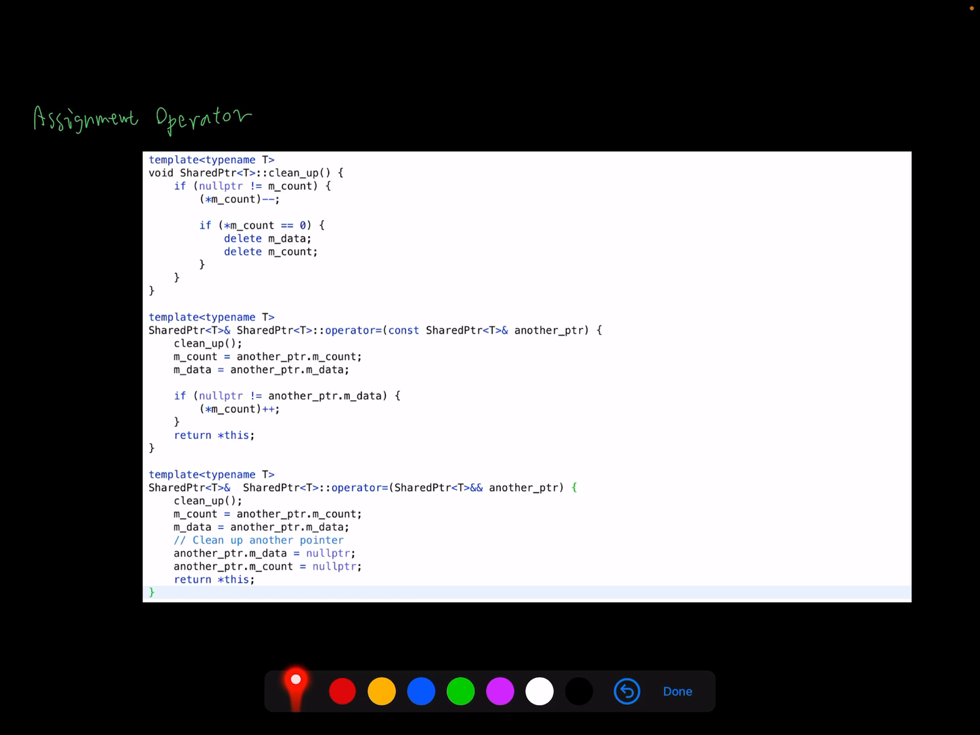
Step: Point the laser at the clean_up function on the Assignment Operator slide
click(228, 238)
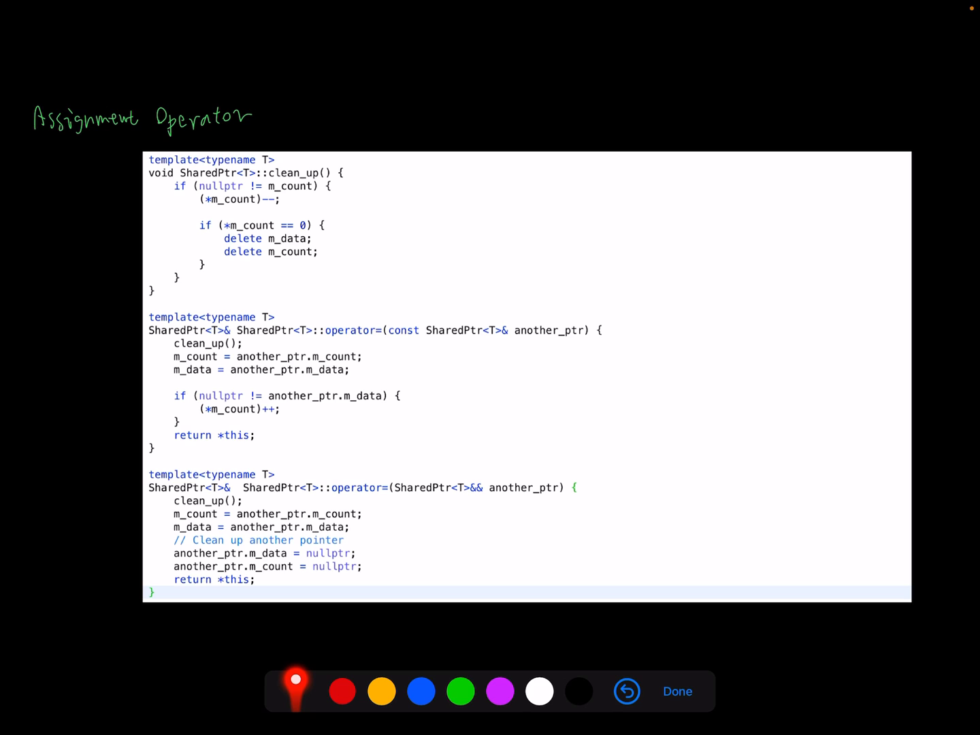
mouse_move(397, 345)
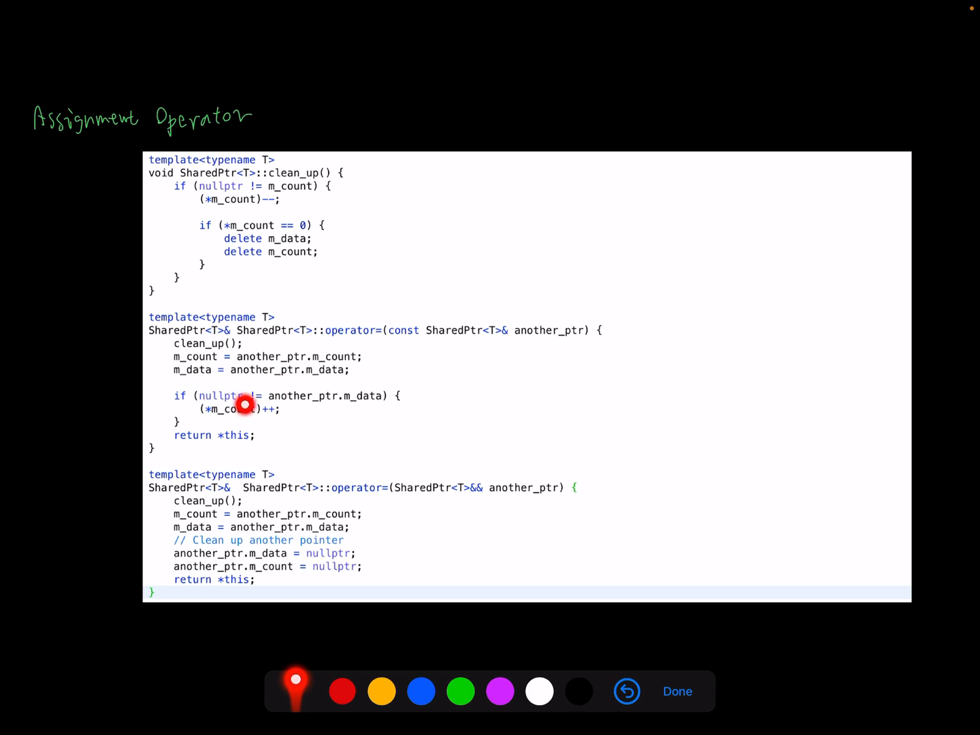
mouse_move(370, 408)
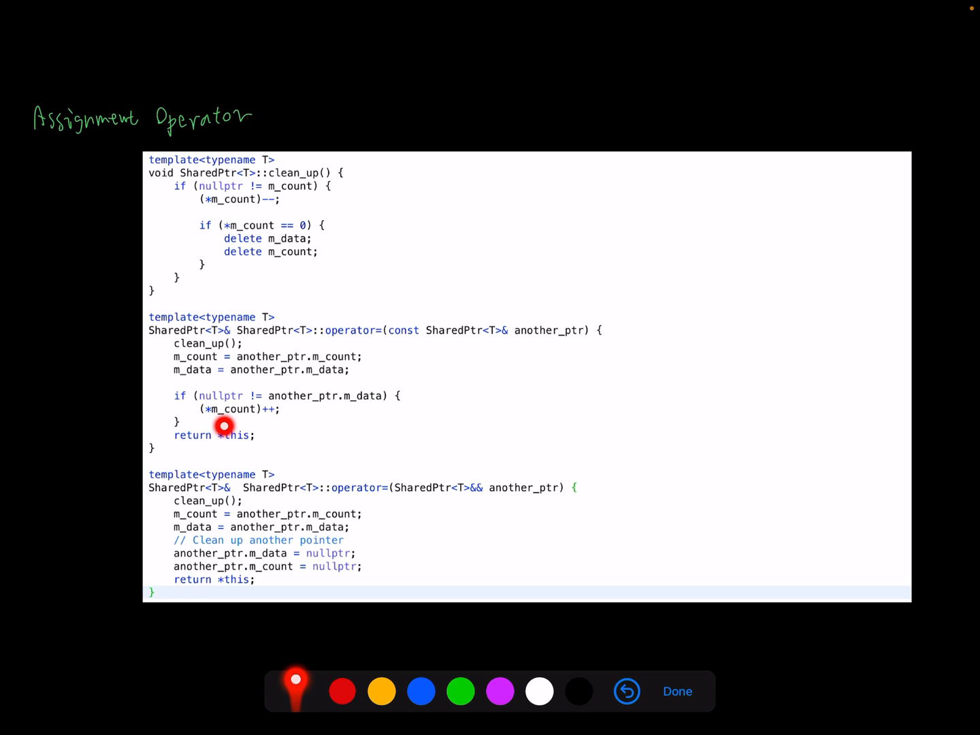
mouse_move(242, 422)
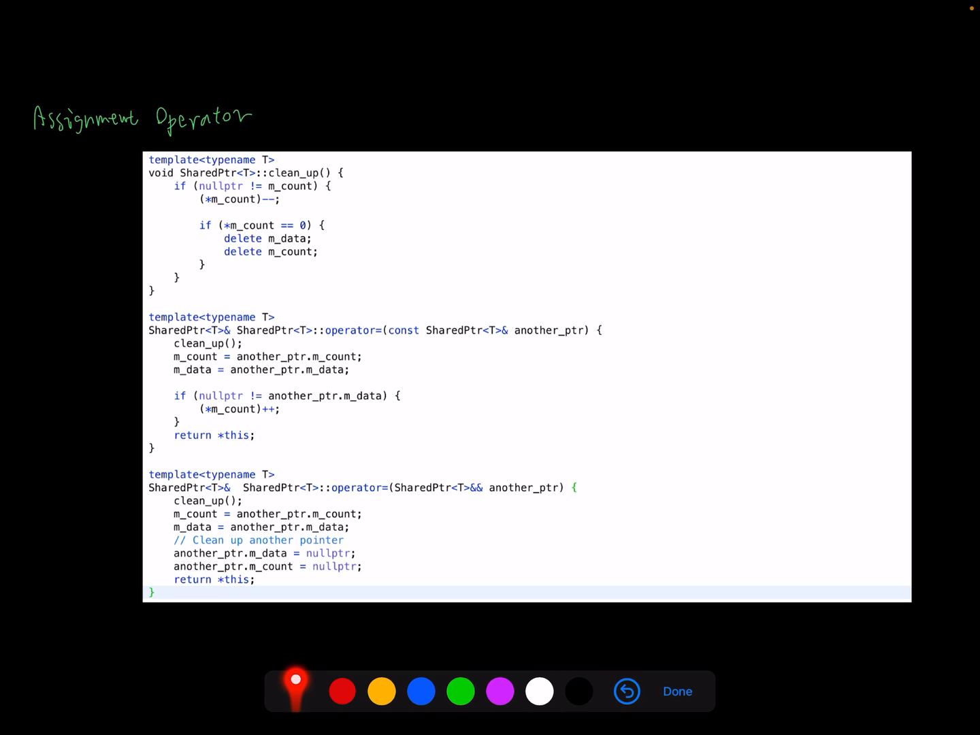
click(212, 446)
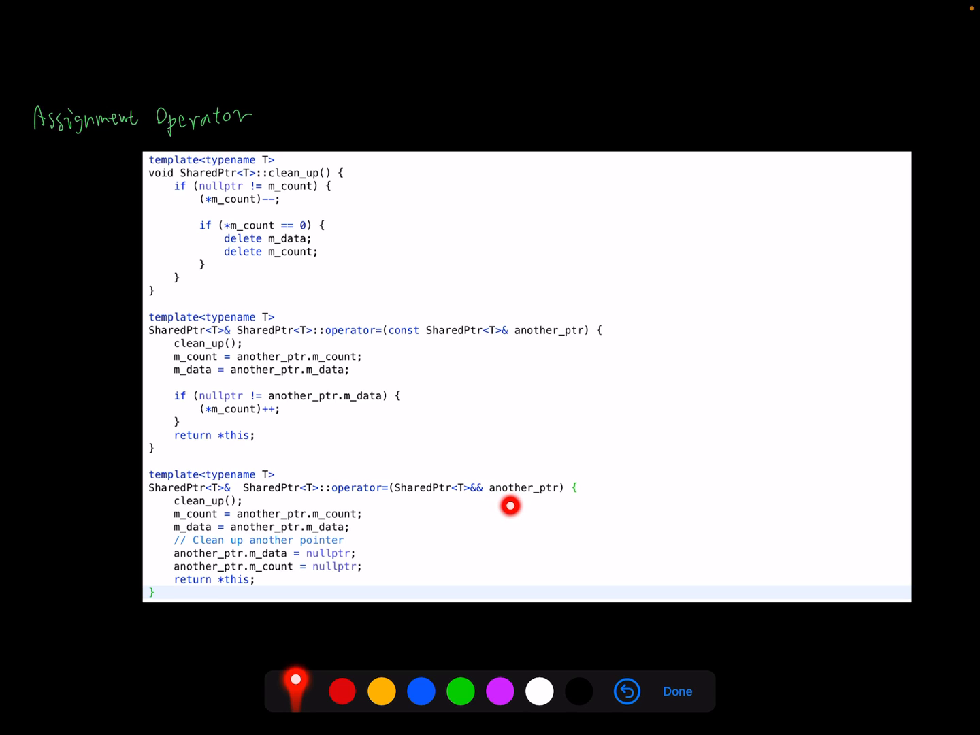
mouse_move(522, 506)
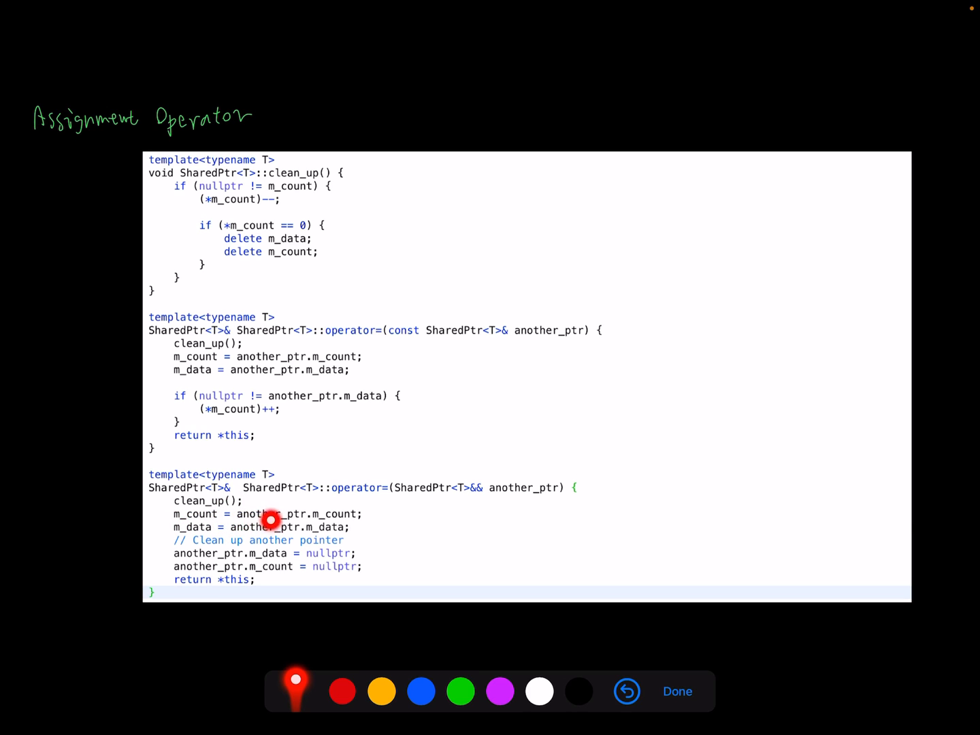
mouse_move(205, 561)
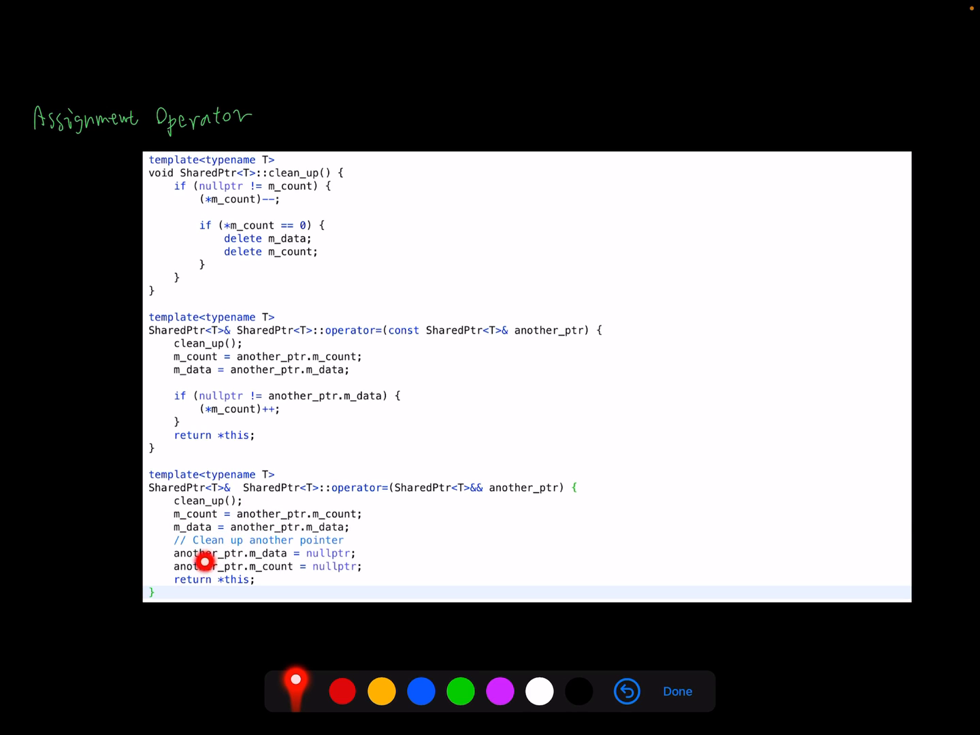
mouse_move(250, 566)
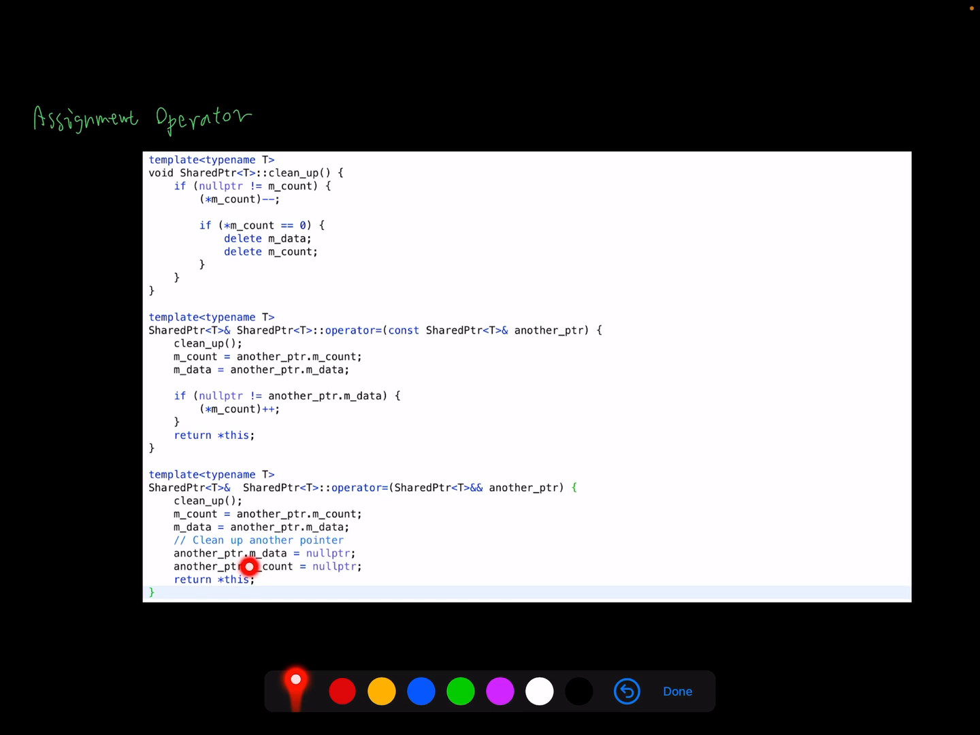
mouse_move(324, 558)
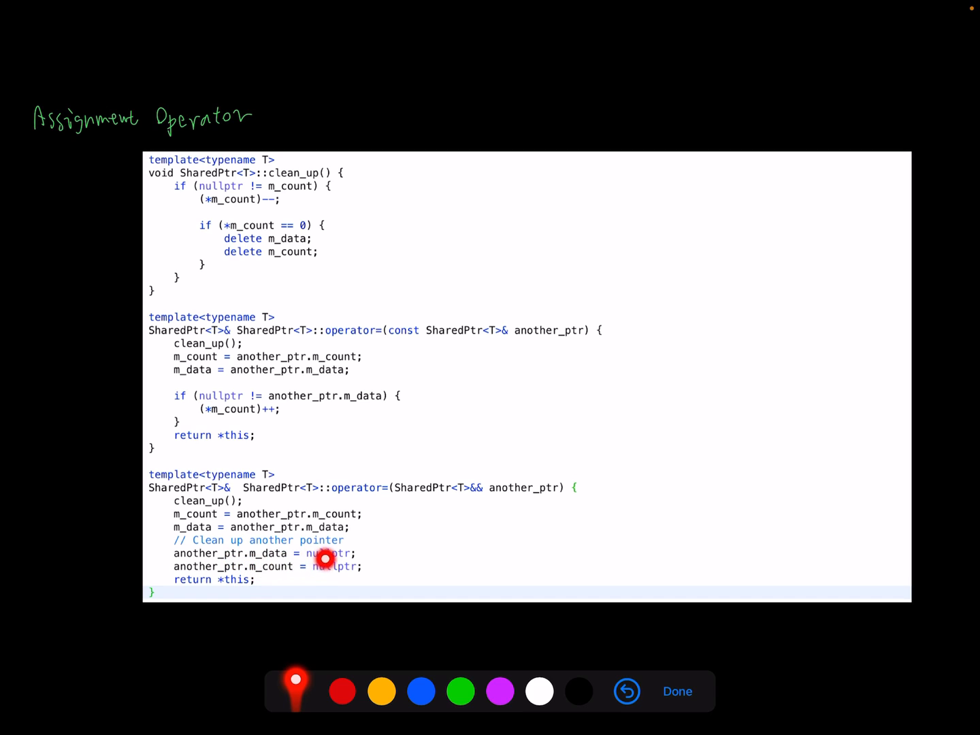